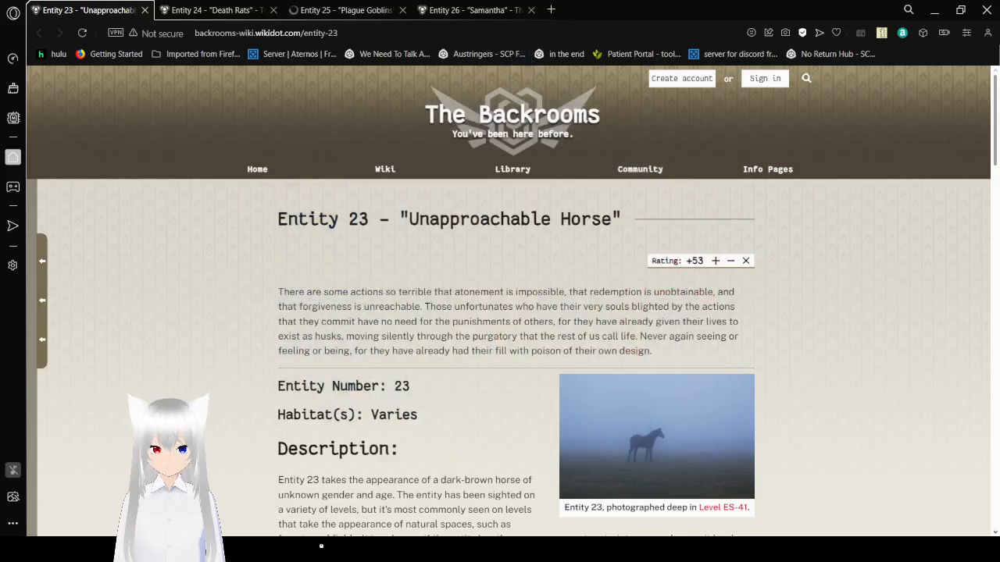
pyautogui.moveTo(242, 322)
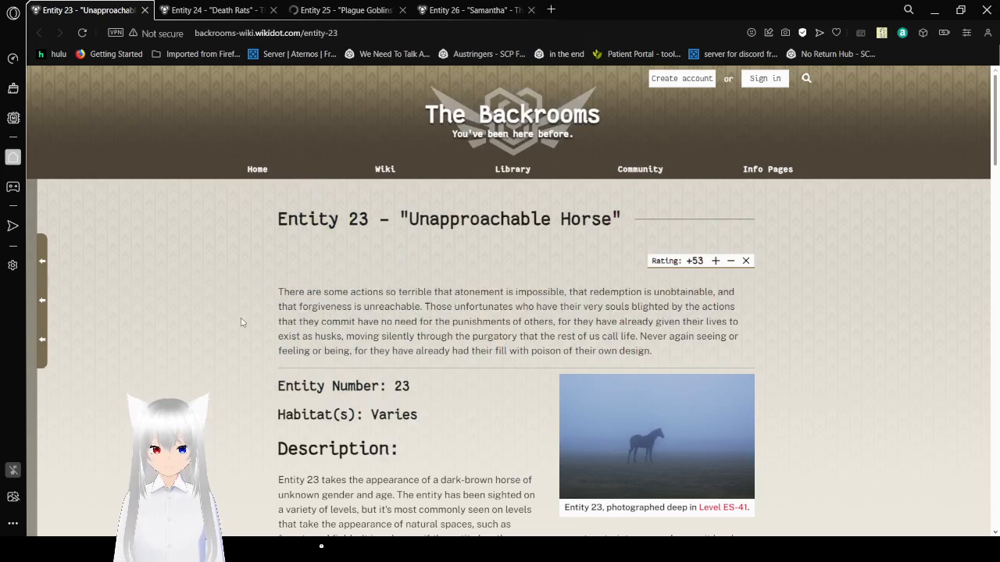
# Scroll down the Entity 23 page past the Do's and Don'ts into the start of the horse story
pyautogui.scroll(-3)
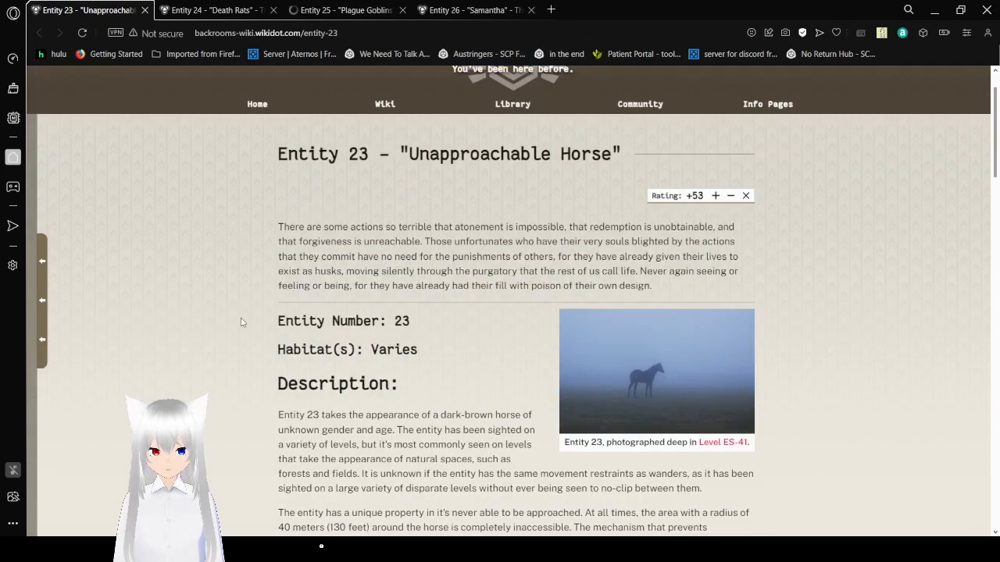
pyautogui.scroll(-3)
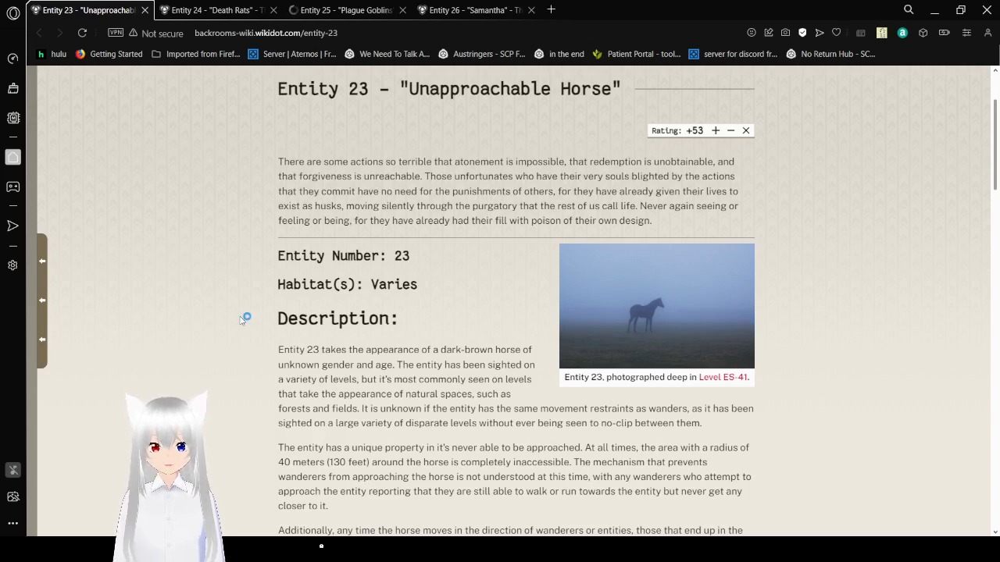
pyautogui.moveTo(242, 321)
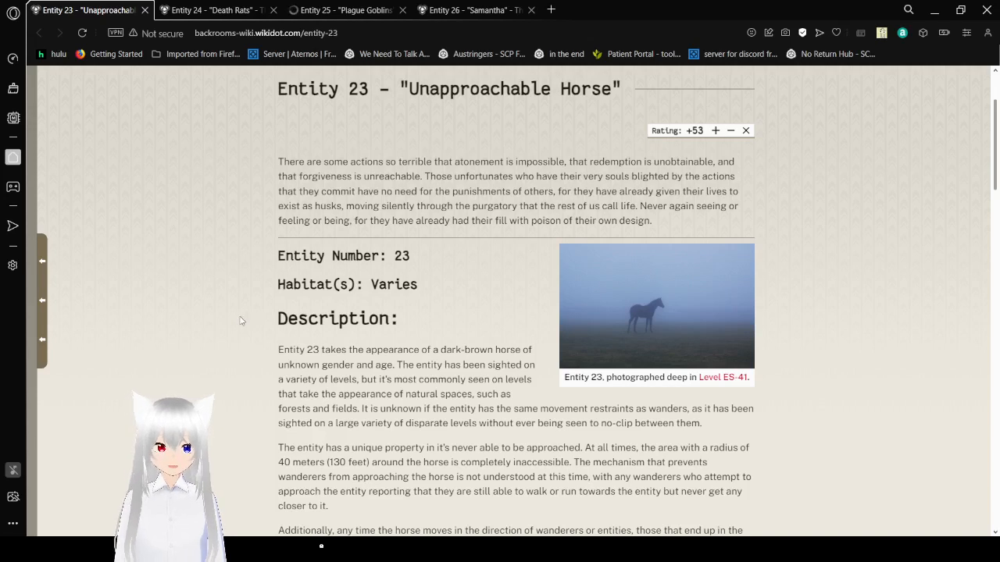
pyautogui.moveTo(244, 318)
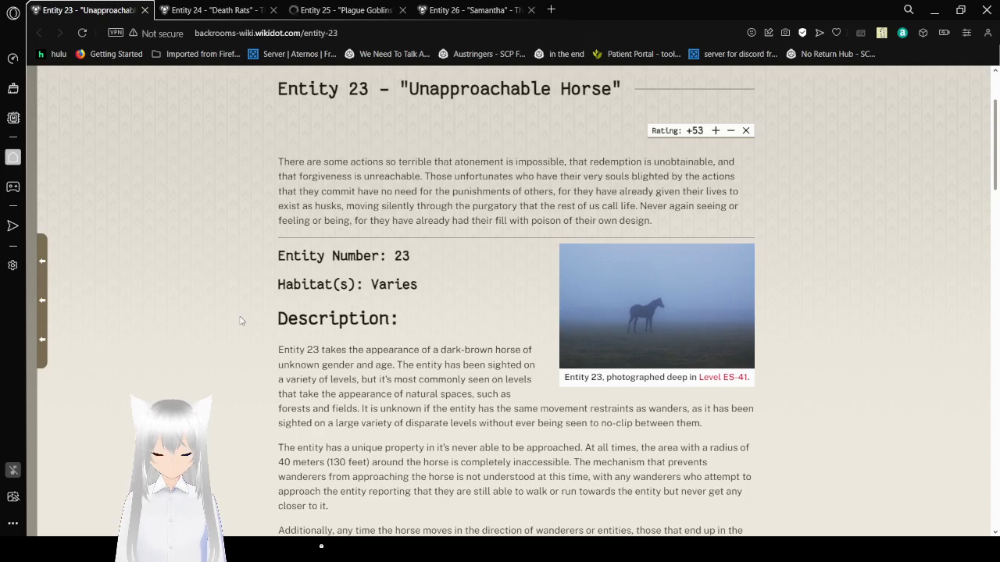
pyautogui.scroll(-3)
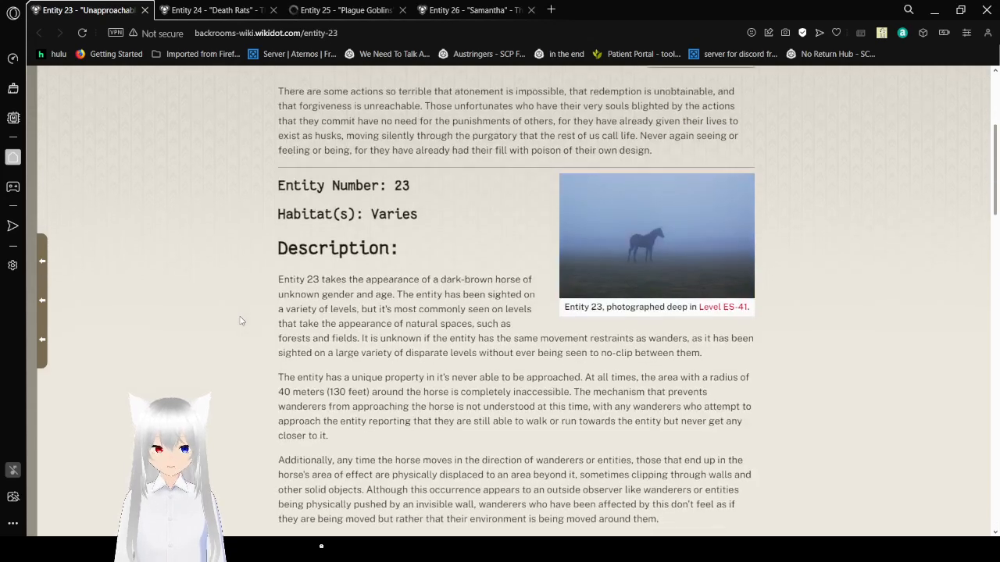
pyautogui.scroll(-3)
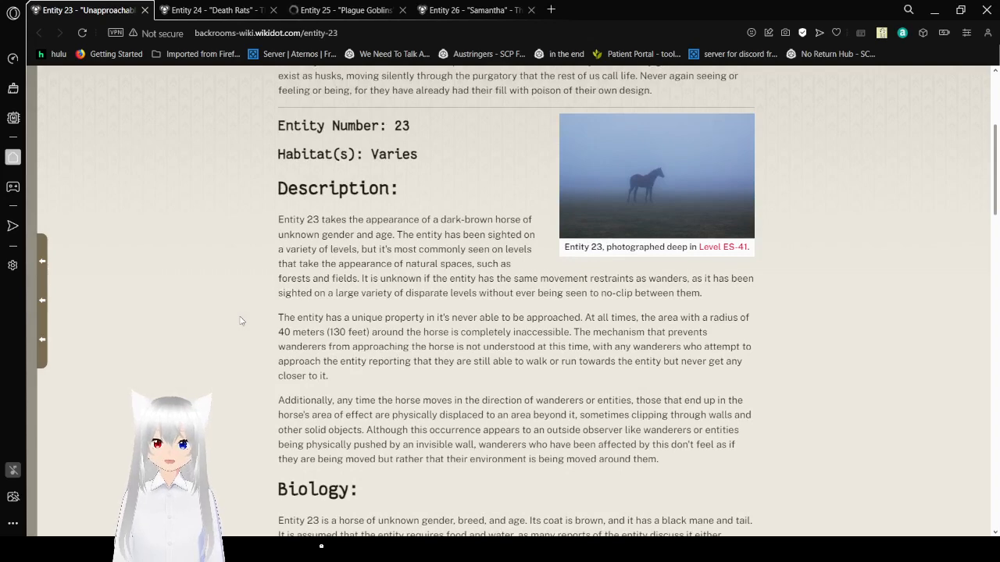
pyautogui.scroll(-3)
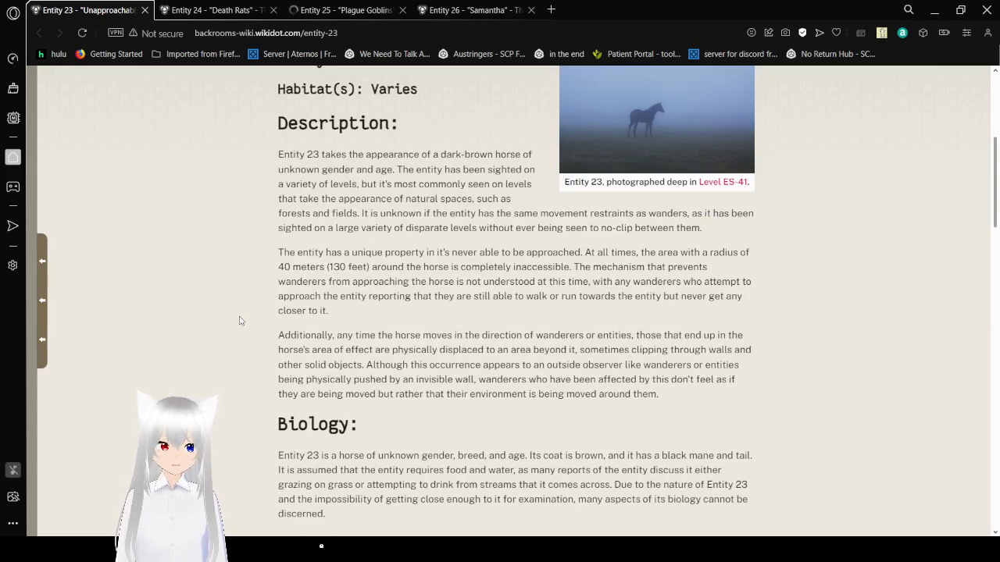
pyautogui.scroll(-3)
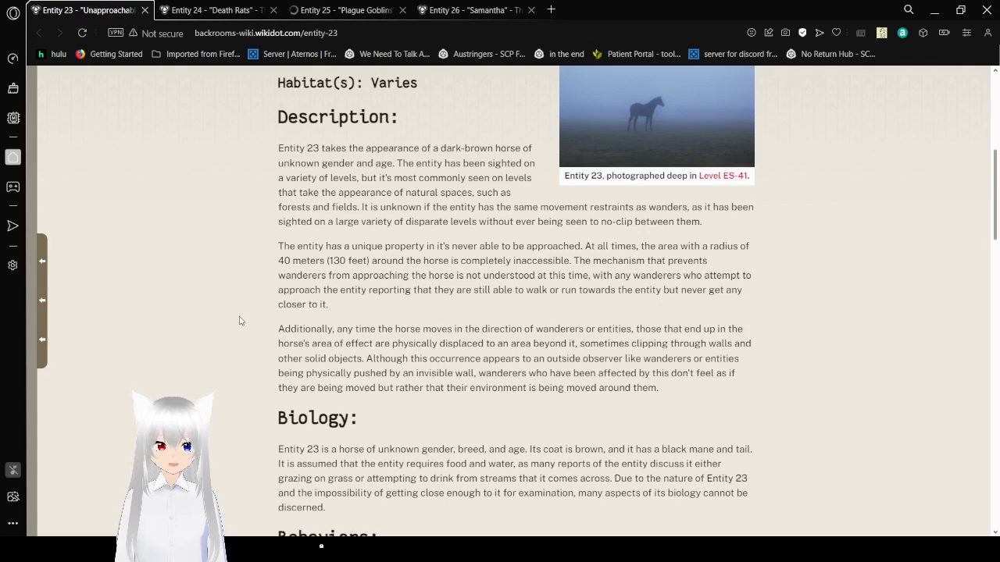
pyautogui.scroll(-3)
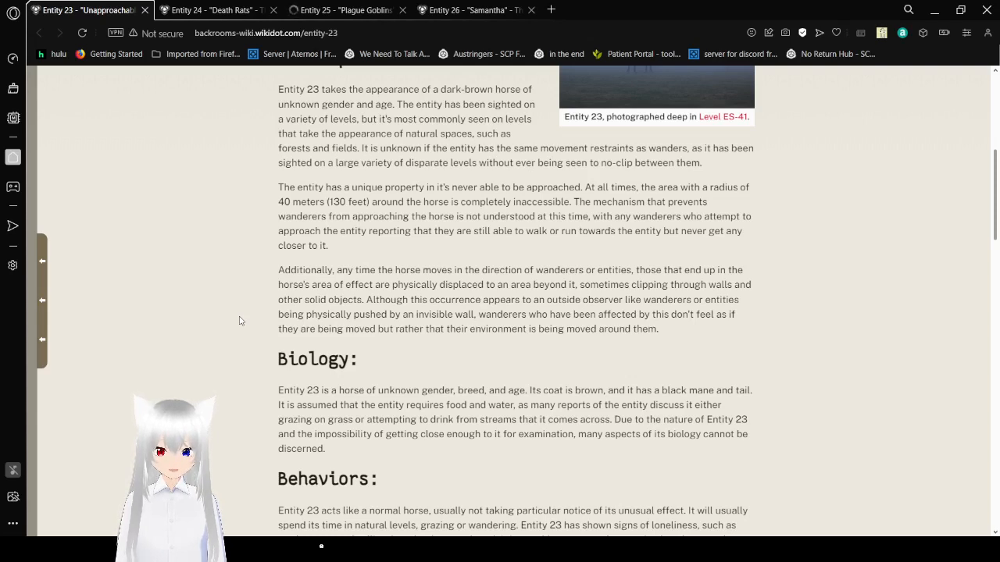
pyautogui.scroll(-3)
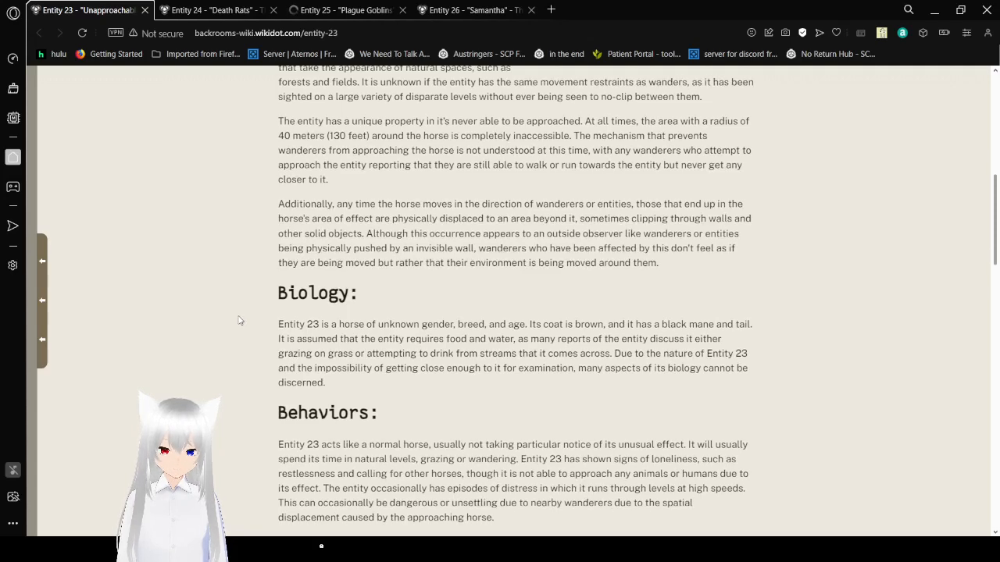
pyautogui.scroll(-3)
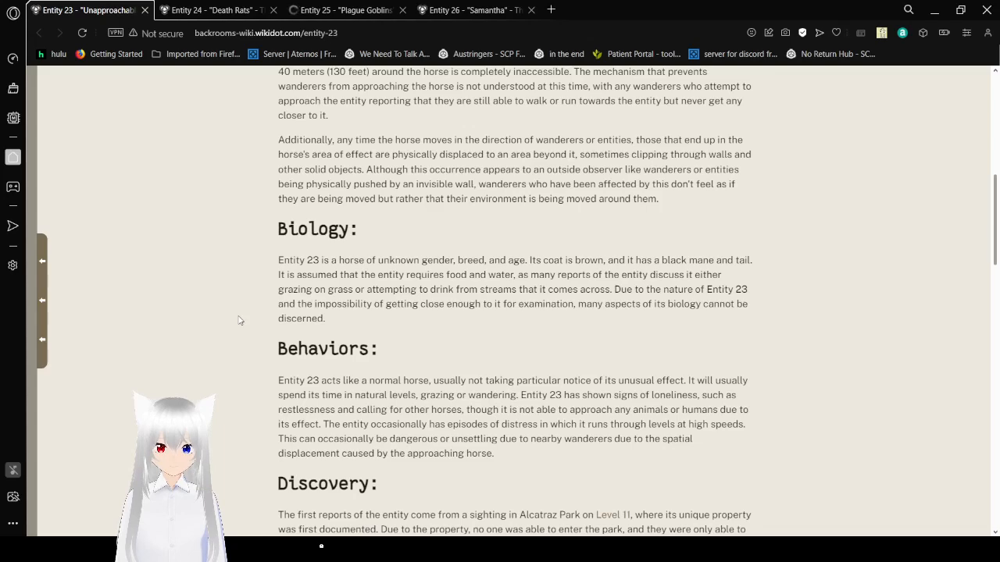
pyautogui.scroll(-3)
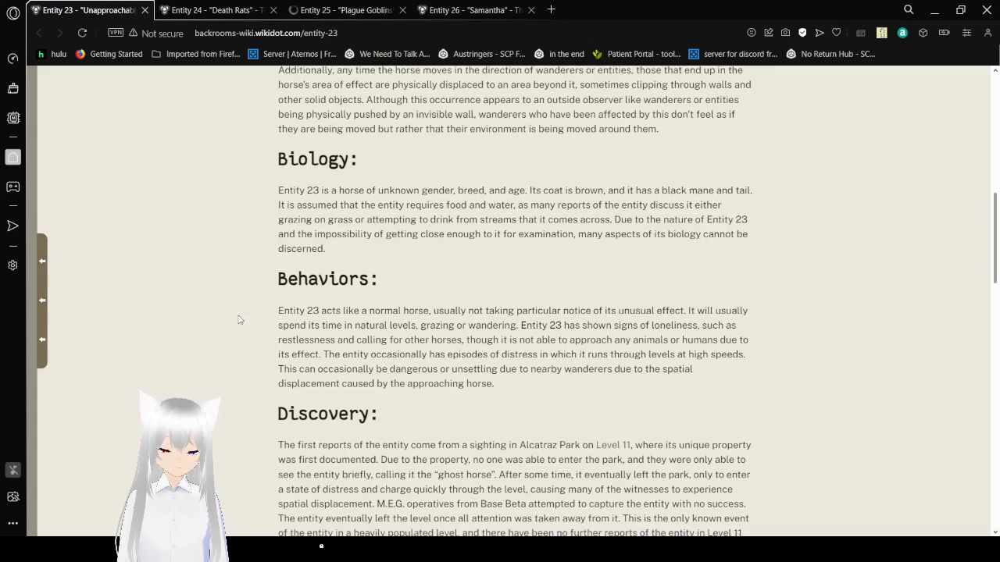
# Continue reading the horse and young boy story down through the boy dismounting
pyautogui.scroll(-3)
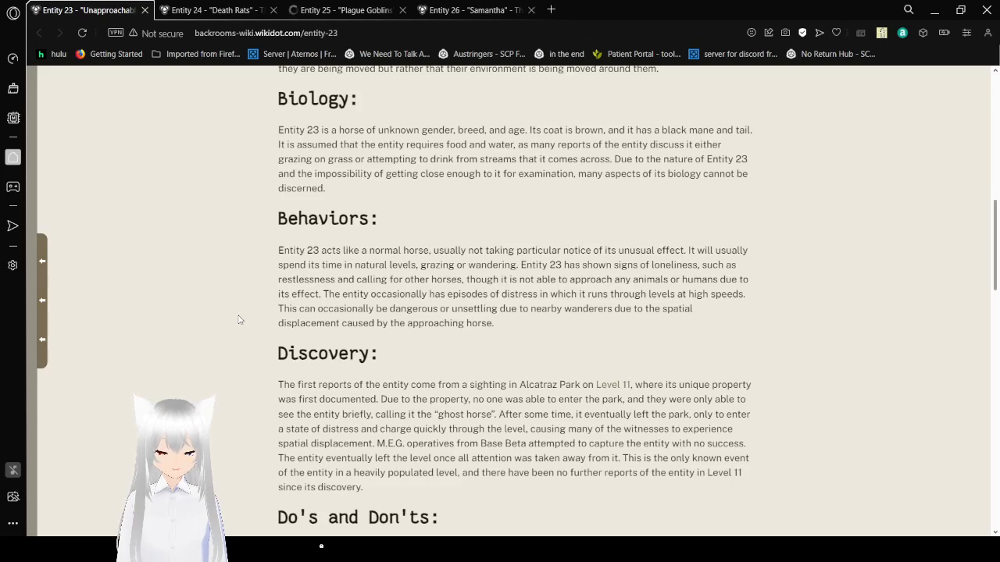
pyautogui.scroll(-3)
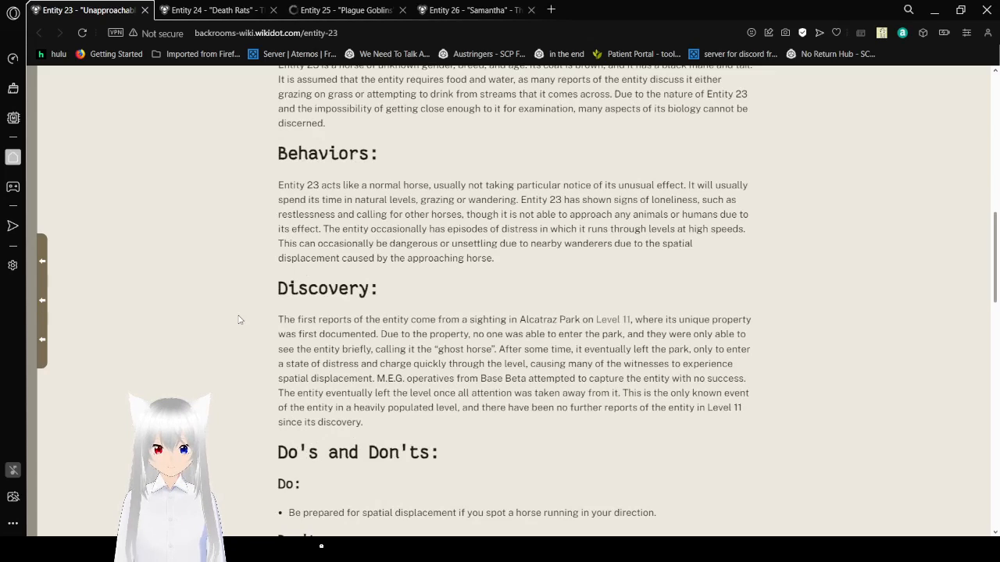
pyautogui.scroll(-3)
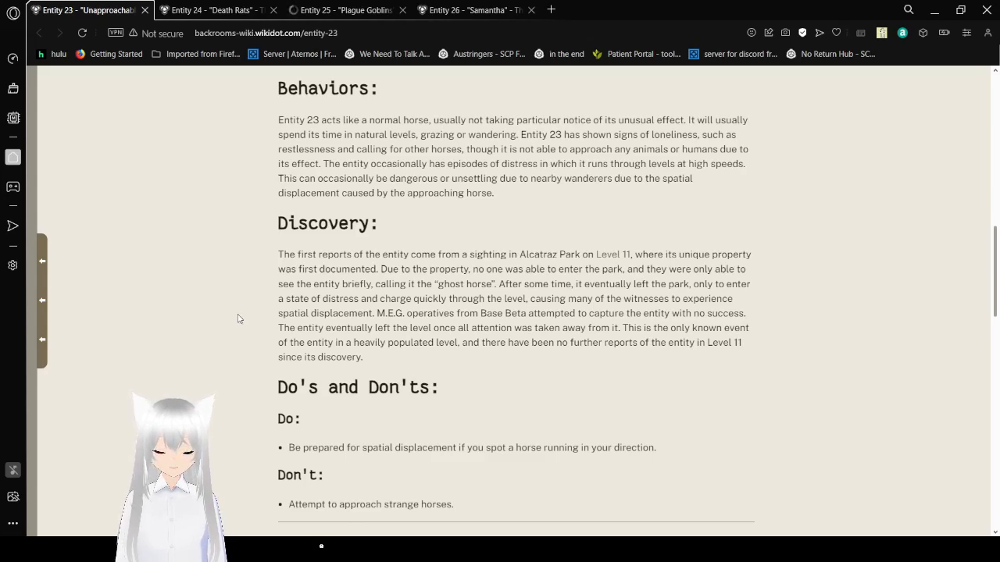
pyautogui.scroll(-3)
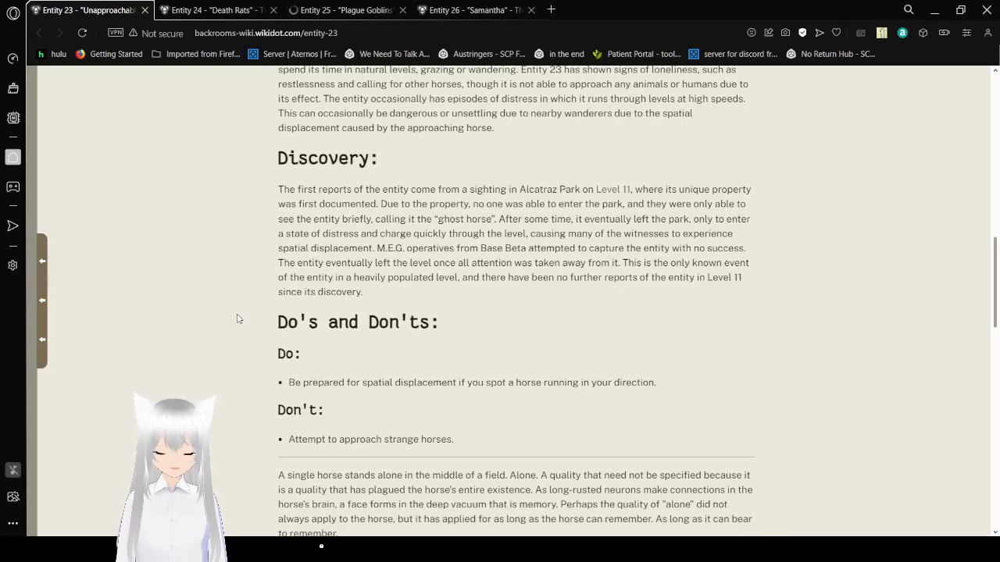
pyautogui.scroll(-3)
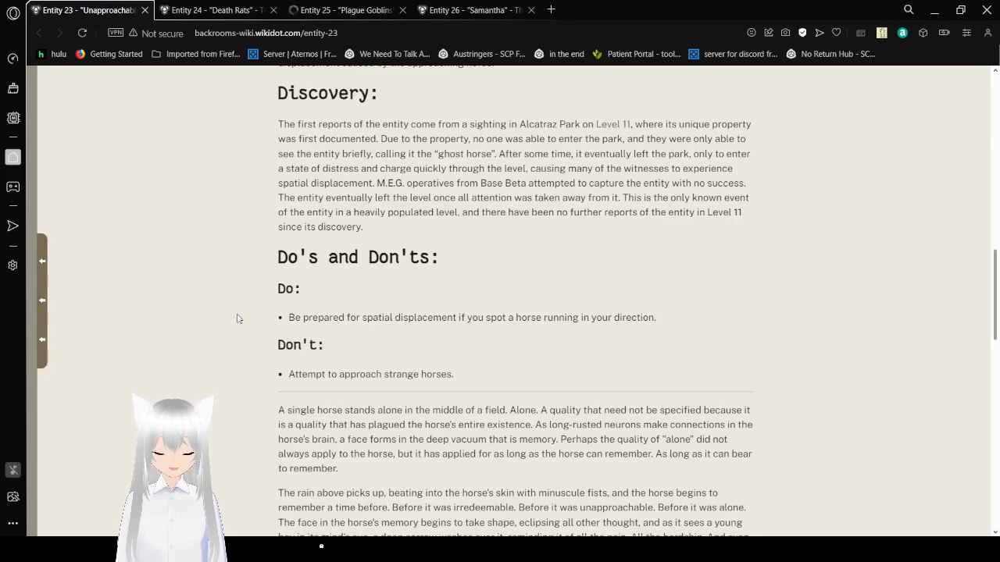
pyautogui.scroll(-3)
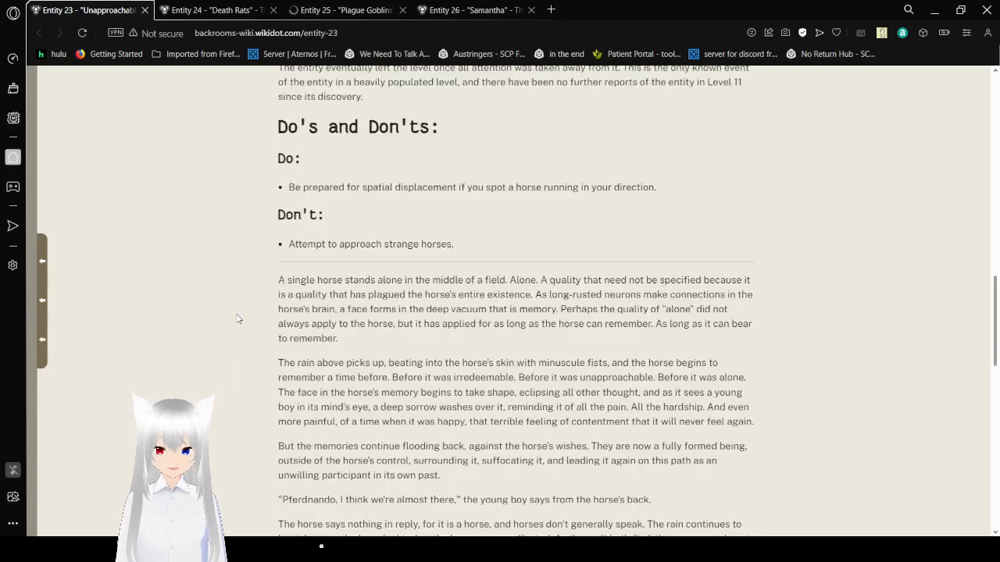
pyautogui.scroll(-3)
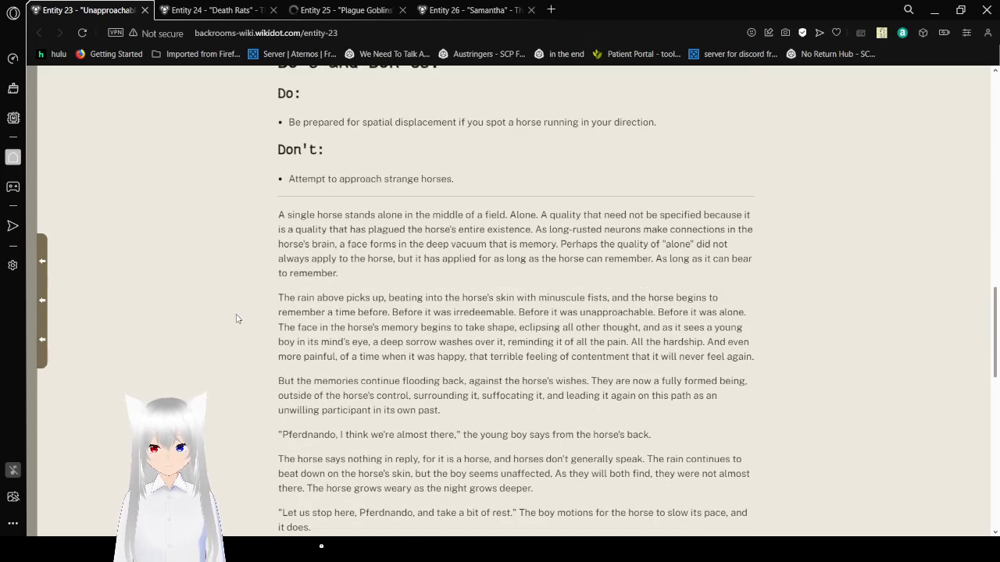
pyautogui.scroll(3)
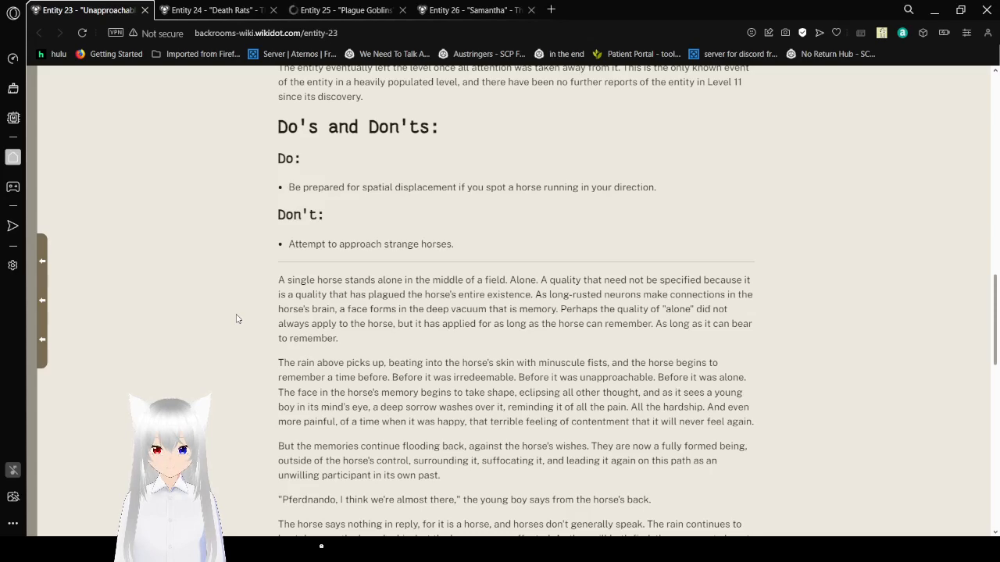
pyautogui.moveTo(234, 314)
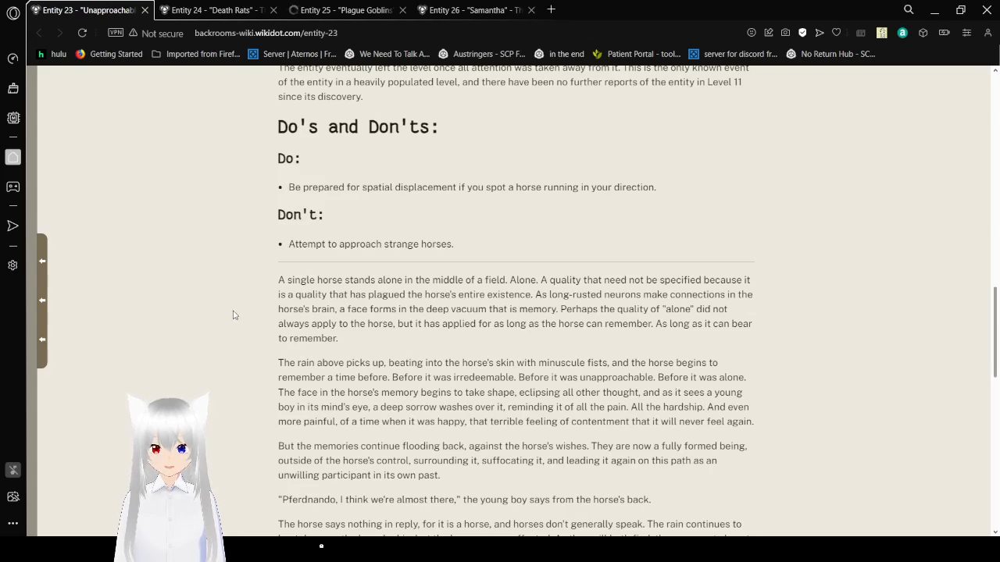
pyautogui.scroll(-3)
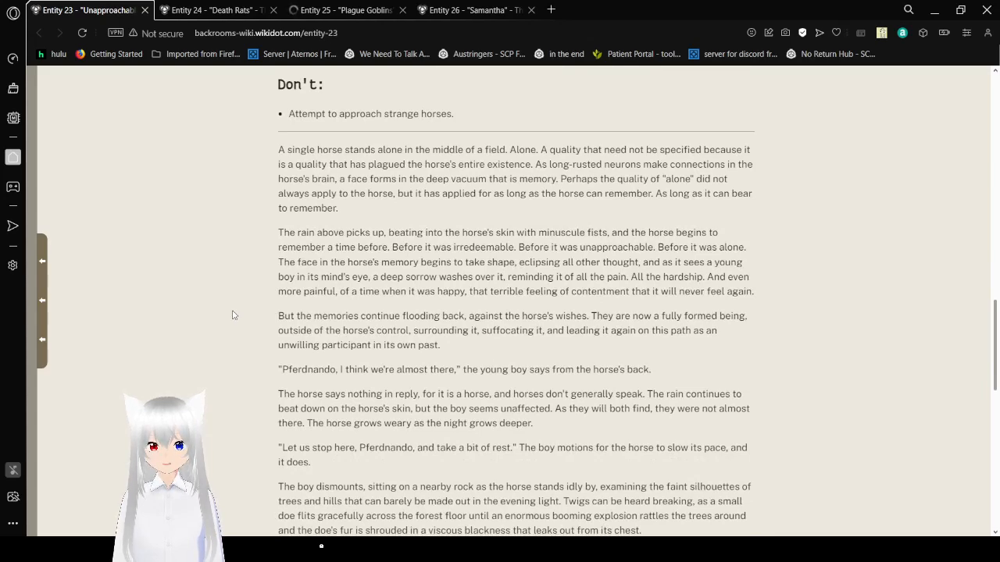
# Scroll further into the story to the hunter's shot, the horse killing him and the boy being hit
pyautogui.scroll(-3)
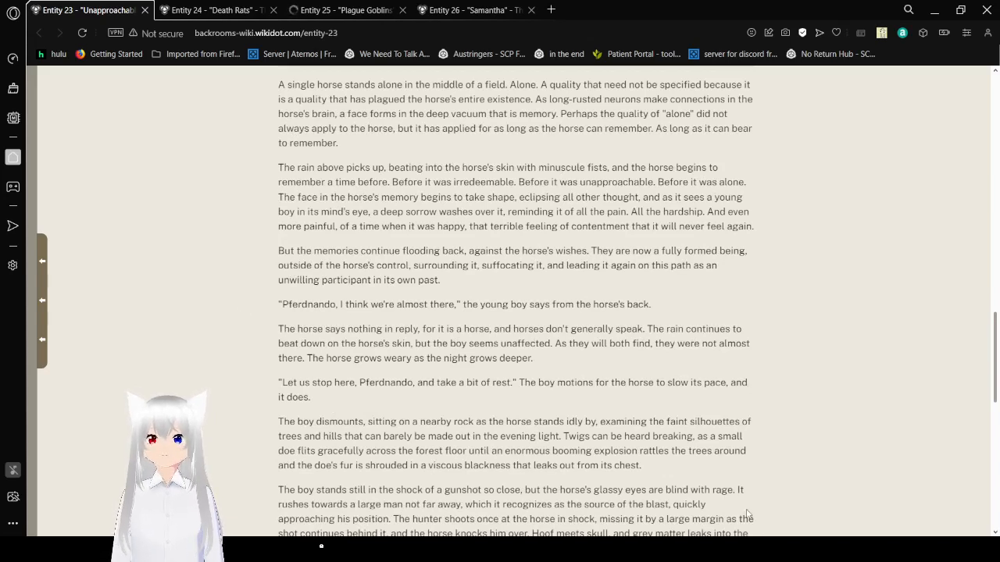
pyautogui.moveTo(718, 524)
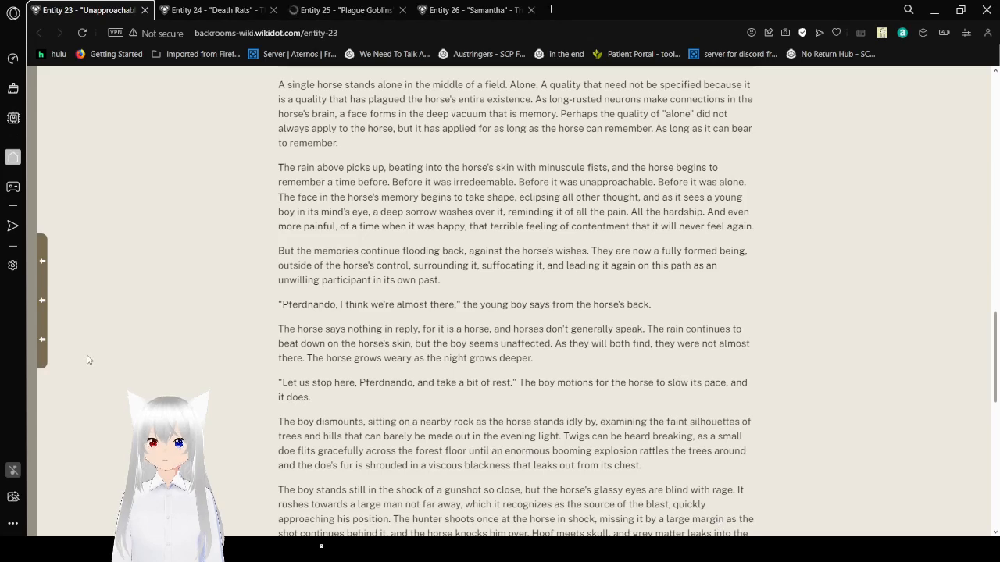
pyautogui.moveTo(220, 329)
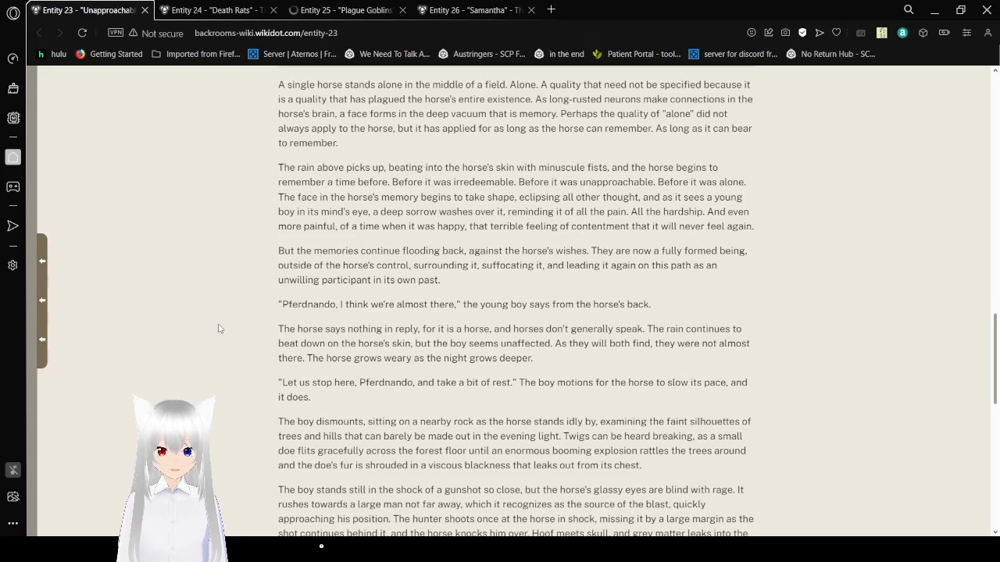
pyautogui.scroll(-3)
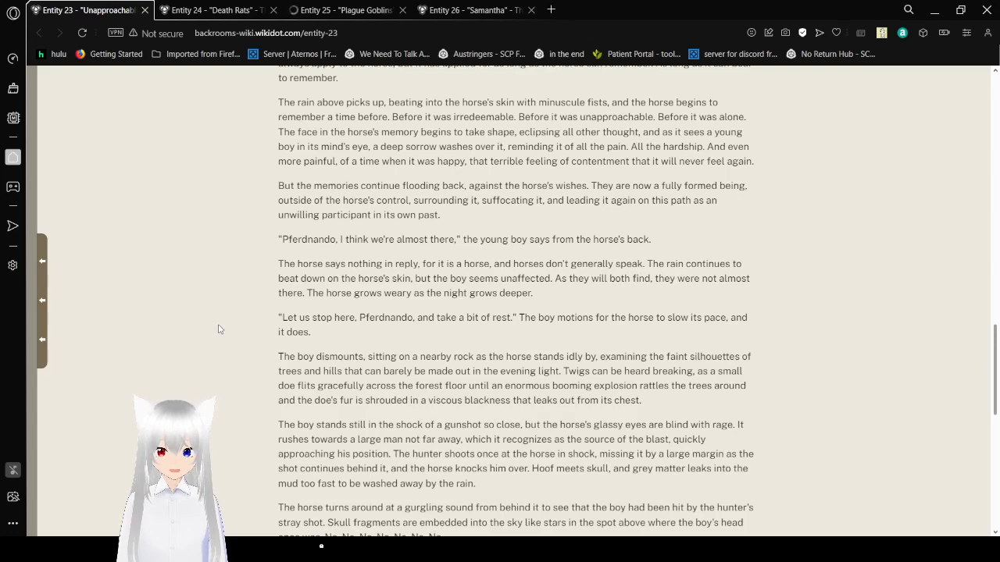
# Scroll down to the boy fading away and the horse deciding to lower its walls
pyautogui.scroll(-3)
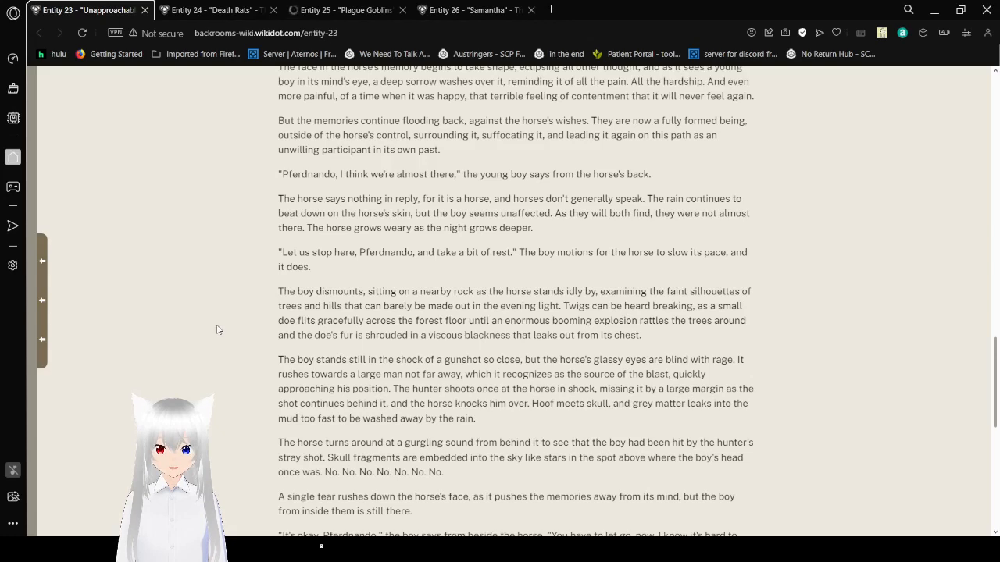
pyautogui.scroll(-3)
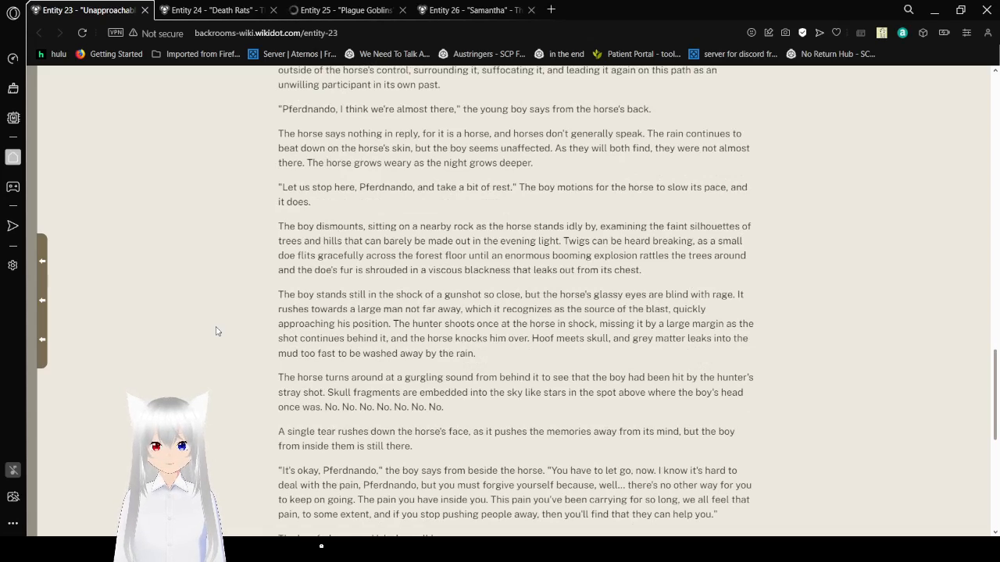
pyautogui.moveTo(212, 330)
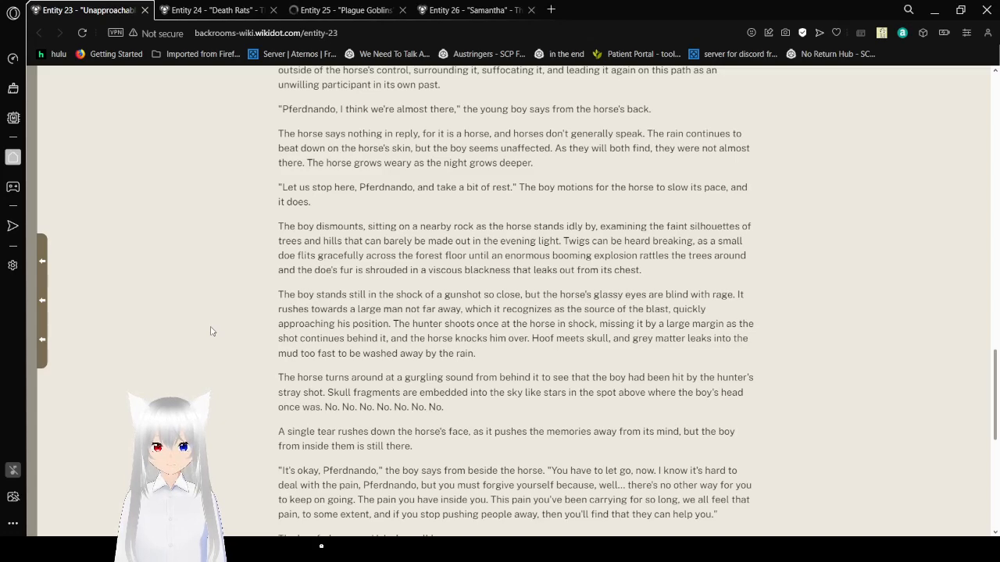
pyautogui.scroll(-3)
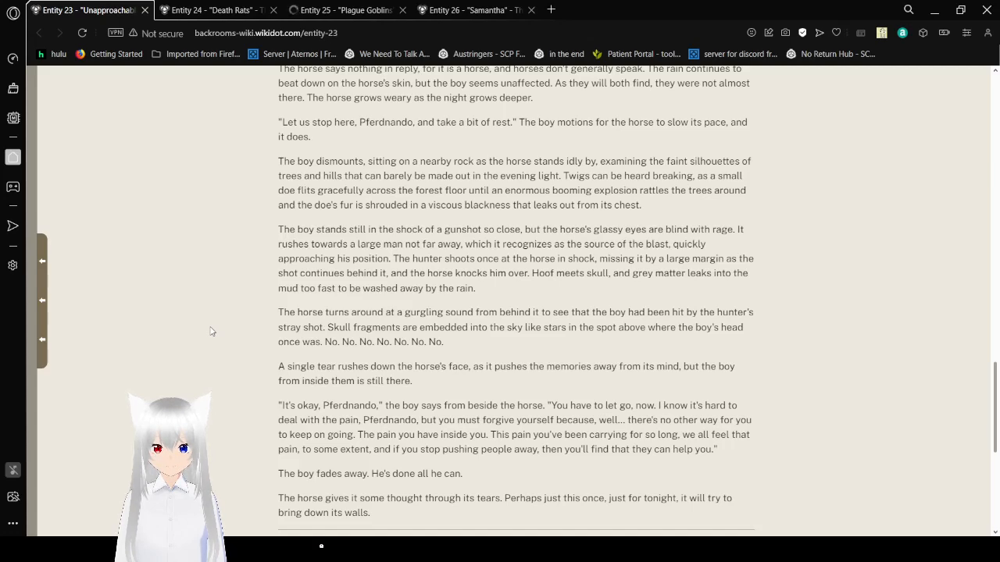
# Scroll down to the horse's hug in Spawntown and the "Why the long face?" bar joke
pyautogui.scroll(-3)
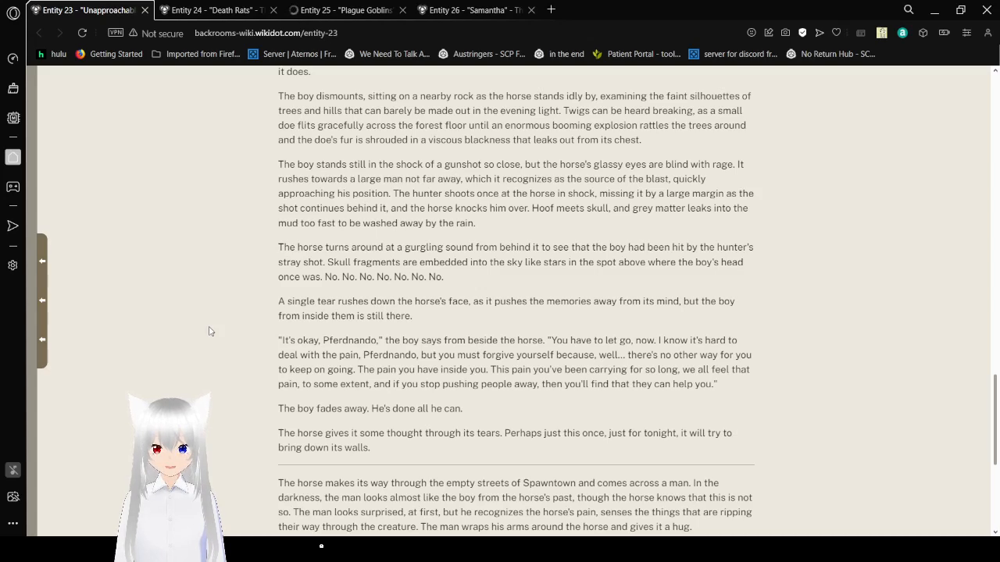
pyautogui.scroll(-3)
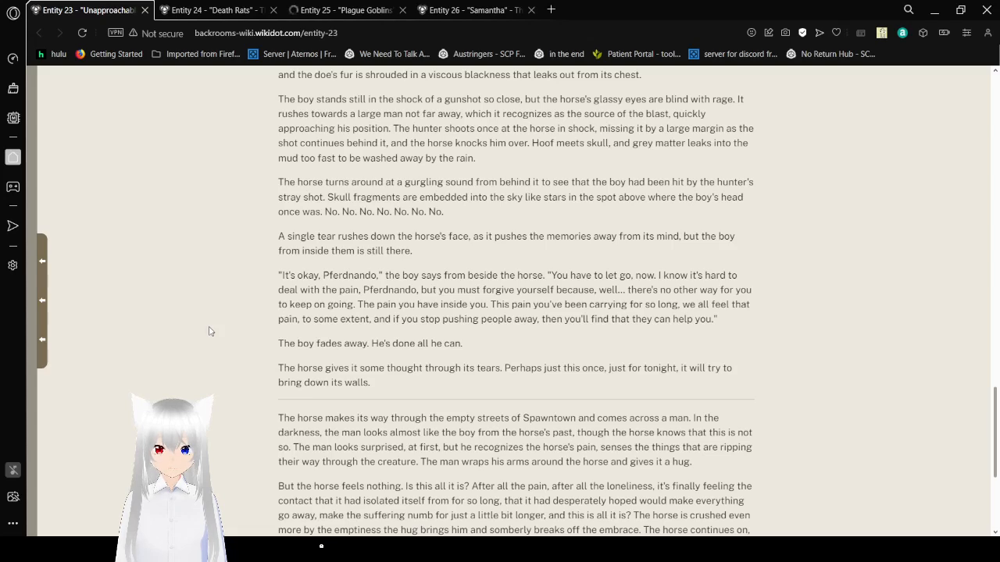
pyautogui.scroll(-3)
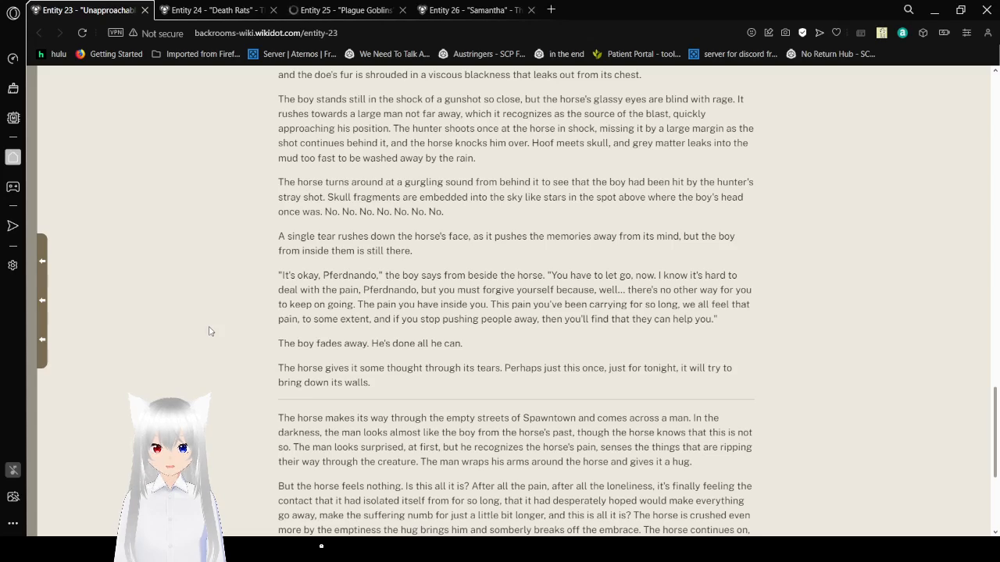
pyautogui.scroll(-3)
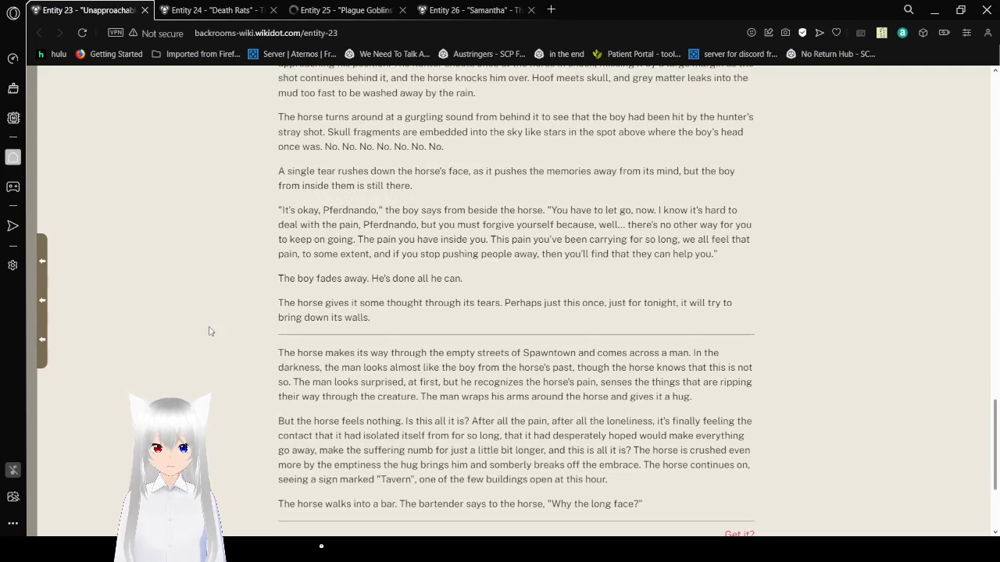
# Scroll to the bottom of the Entity 23 page showing the "Get it?" link, tags and license footer
pyautogui.scroll(-3)
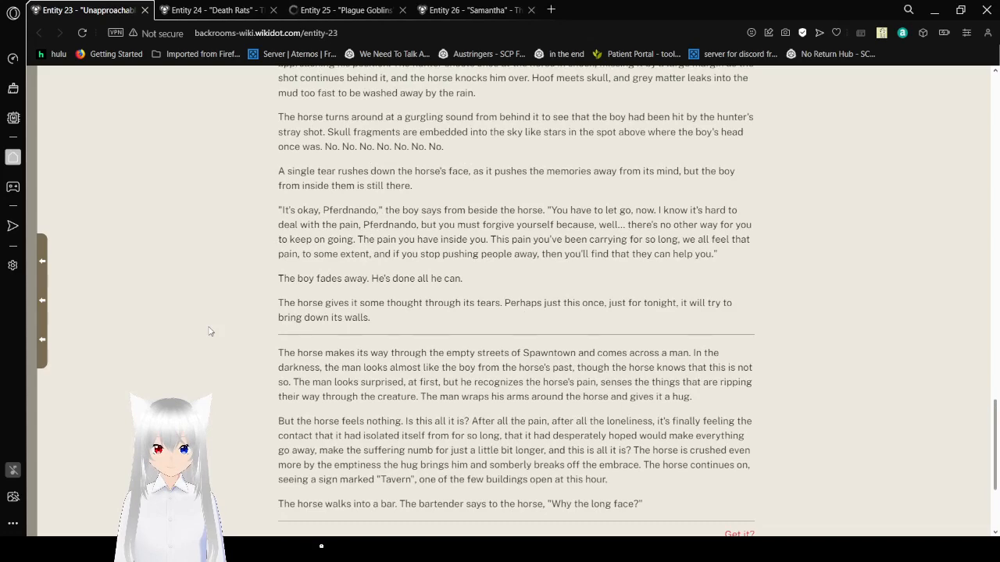
pyautogui.scroll(-3)
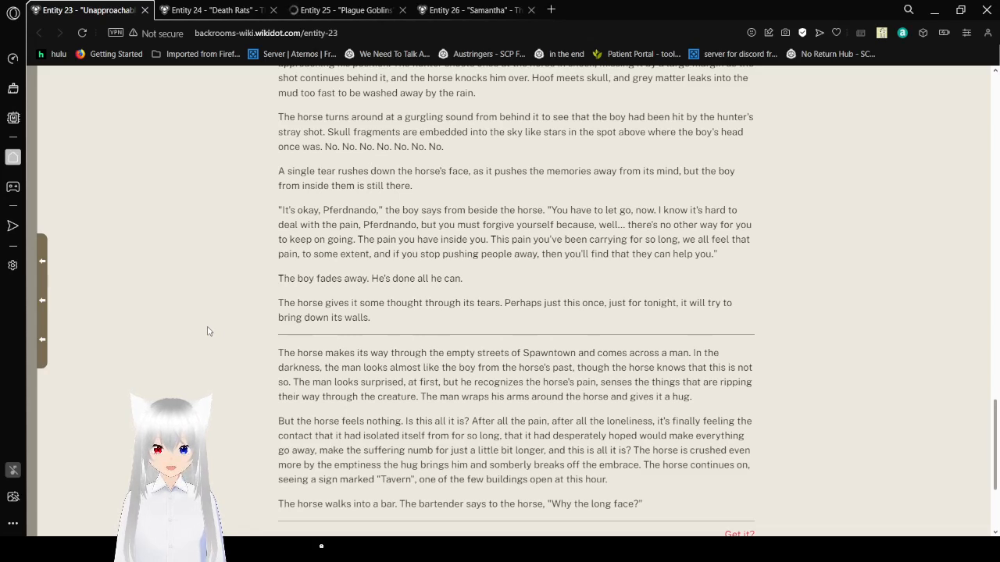
pyautogui.scroll(-3)
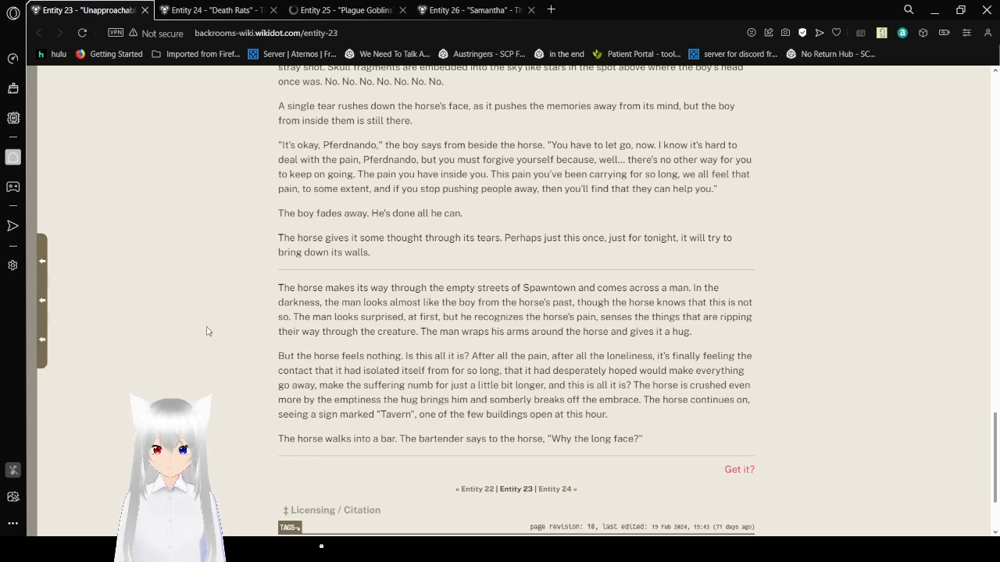
pyautogui.scroll(-3)
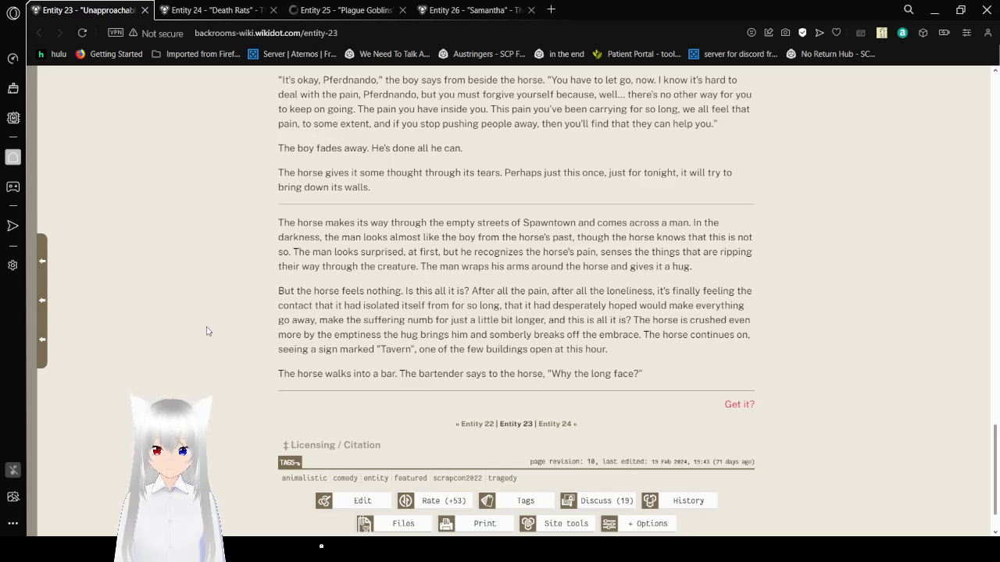
pyautogui.scroll(-3)
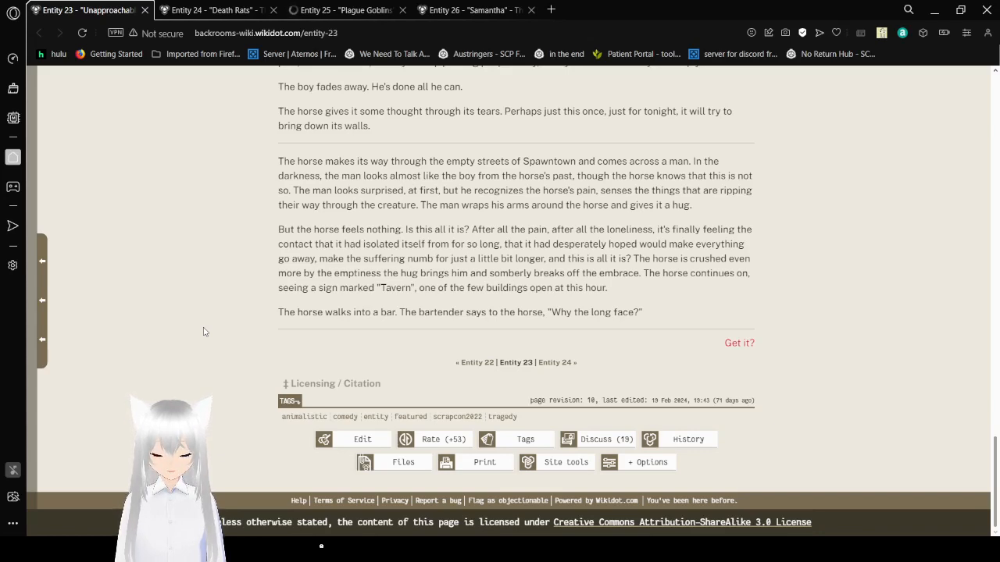
pyautogui.moveTo(827, 349)
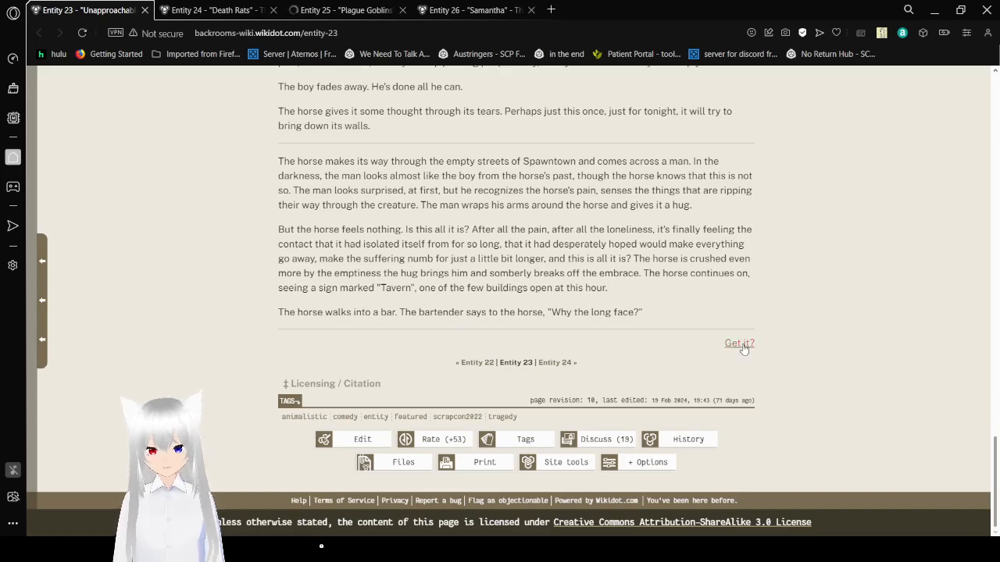
# Follow the "Get it?" link and return to the top of the Entity 23 page
pyautogui.click(739, 343)
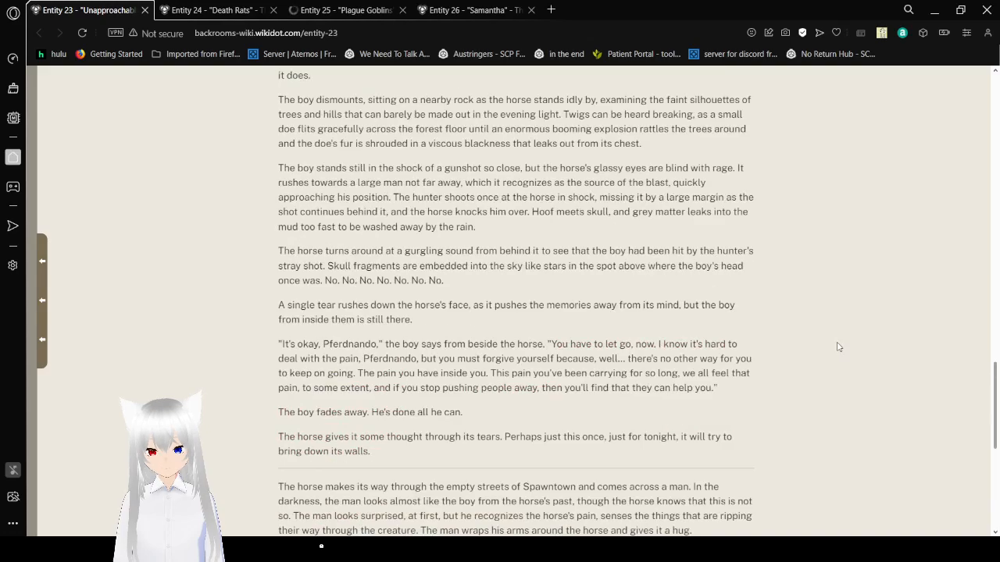
pyautogui.scroll(3)
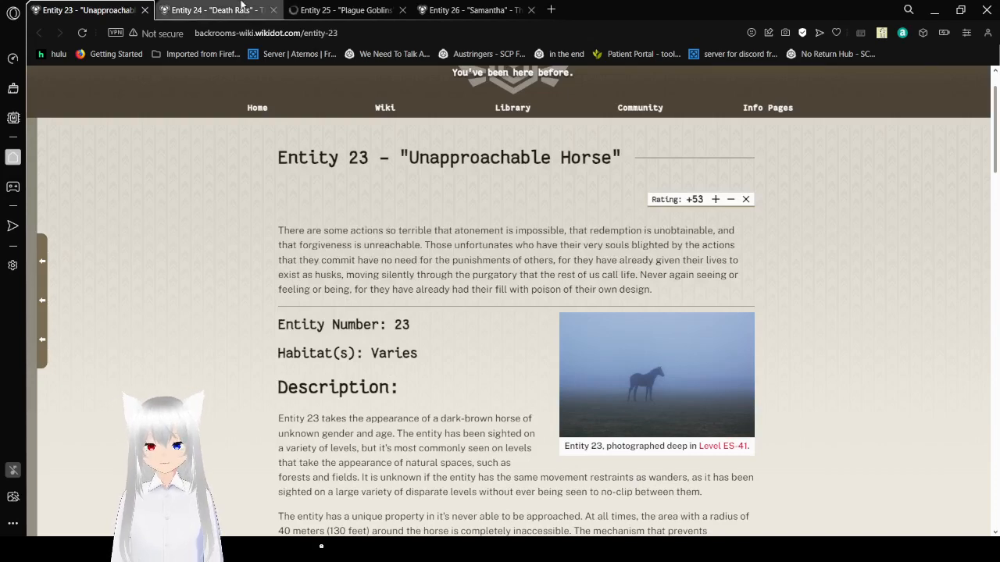
# Switch to the Entity 24 "Death Rats" page and read down through Discovery to the Do's and Don'ts heading
pyautogui.click(215, 9)
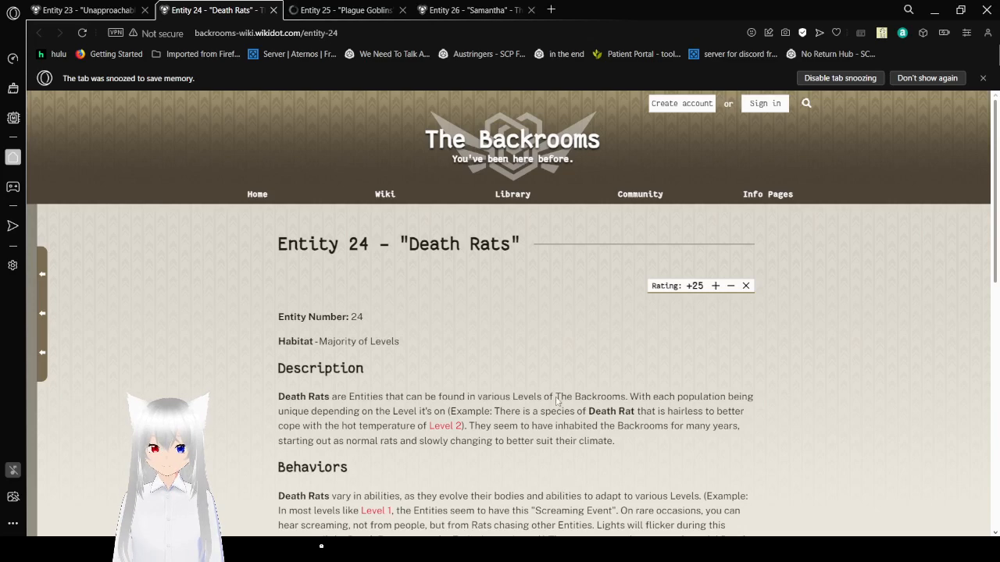
pyautogui.scroll(-3)
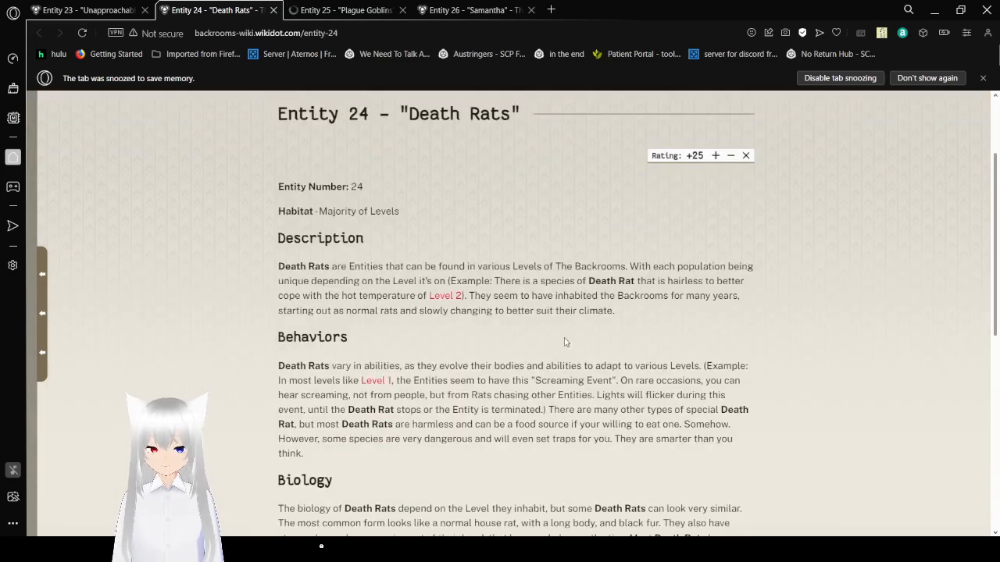
pyautogui.scroll(-3)
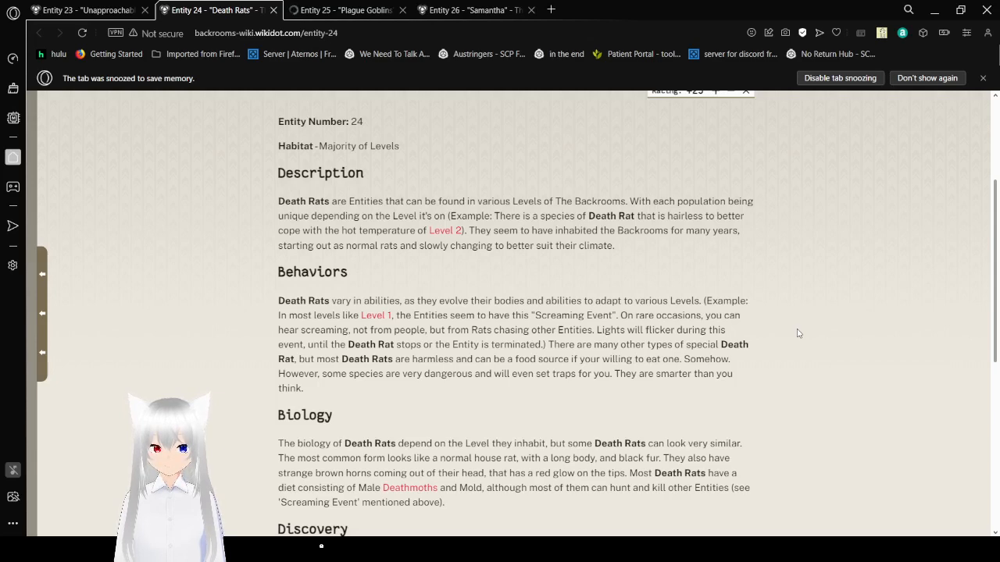
pyautogui.scroll(-3)
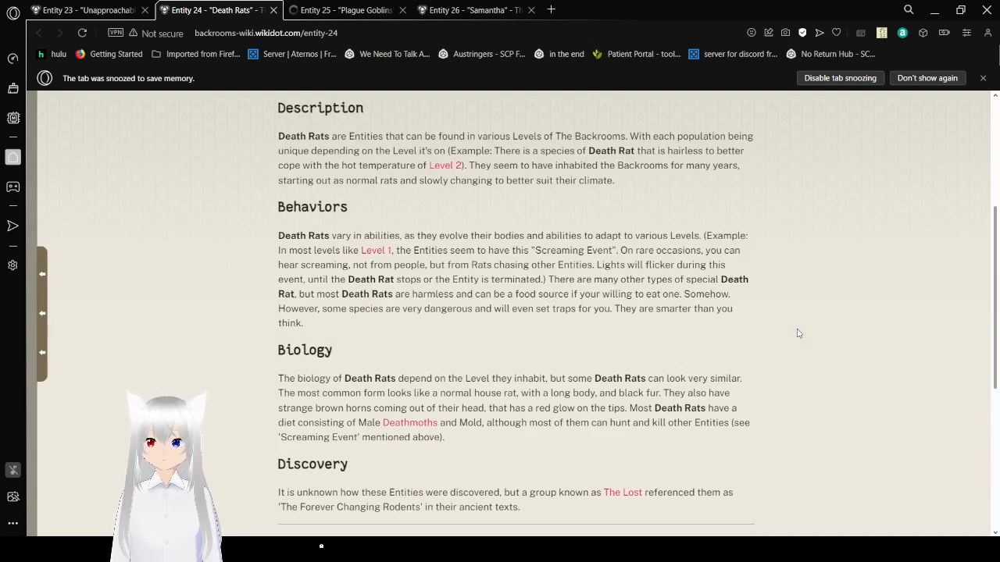
pyautogui.scroll(-3)
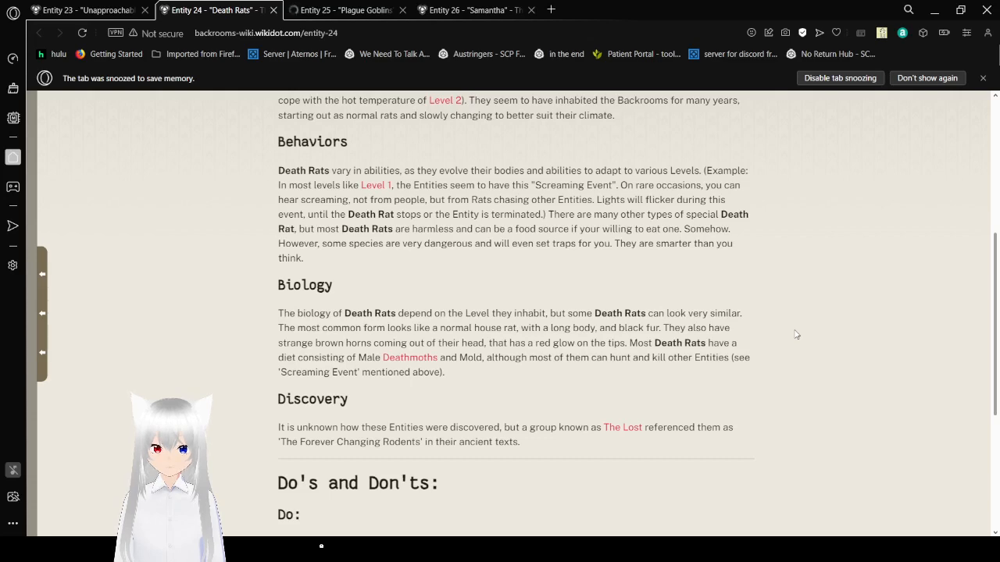
# Read the Entity 24 Do's and Don'ts down to the page's tags and footer
pyautogui.scroll(-3)
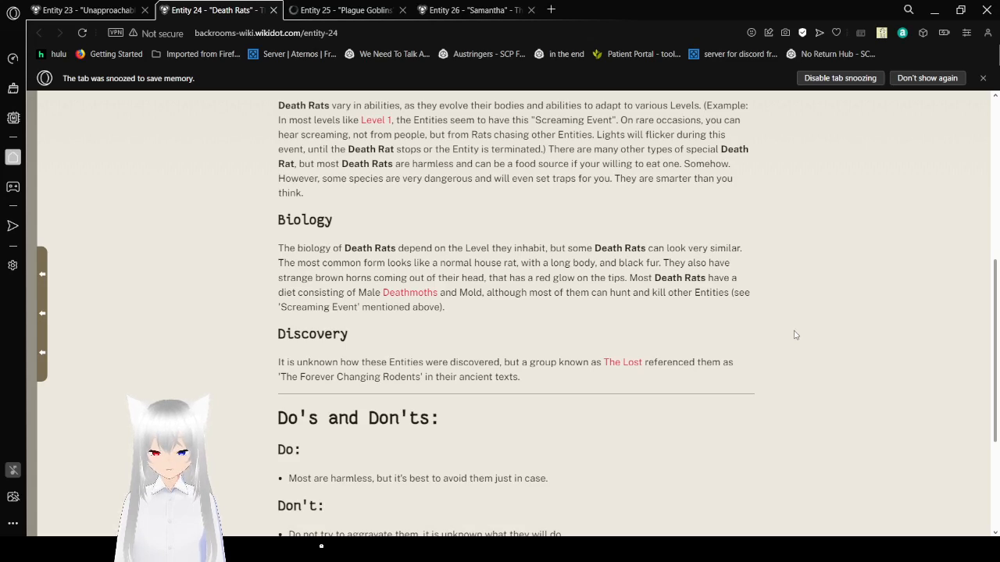
pyautogui.scroll(-3)
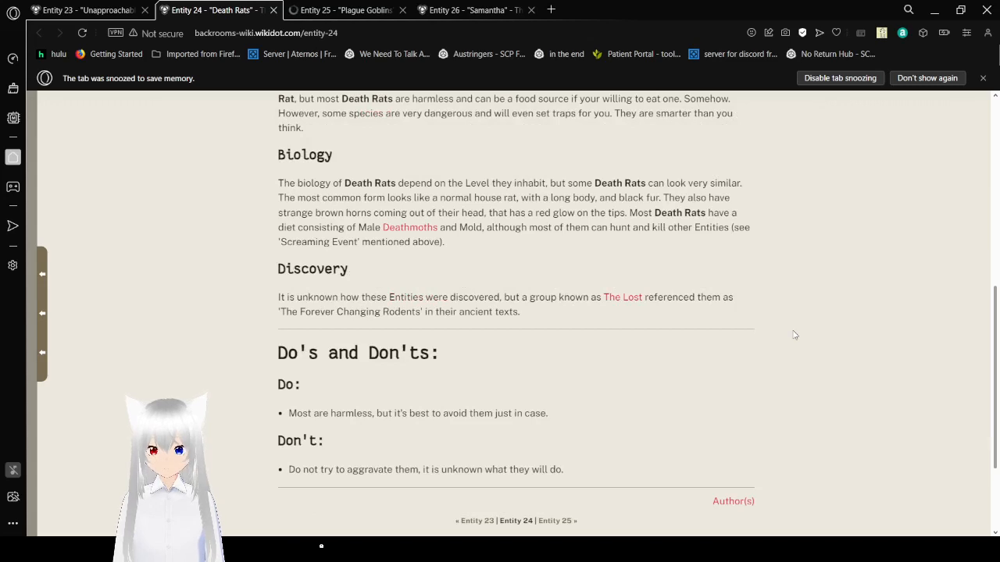
pyautogui.scroll(-3)
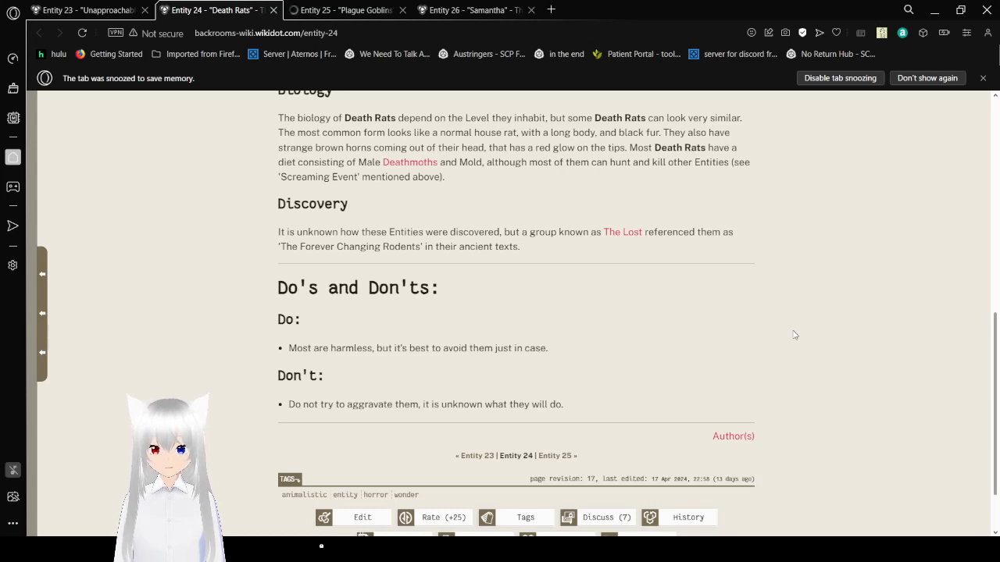
pyautogui.scroll(-3)
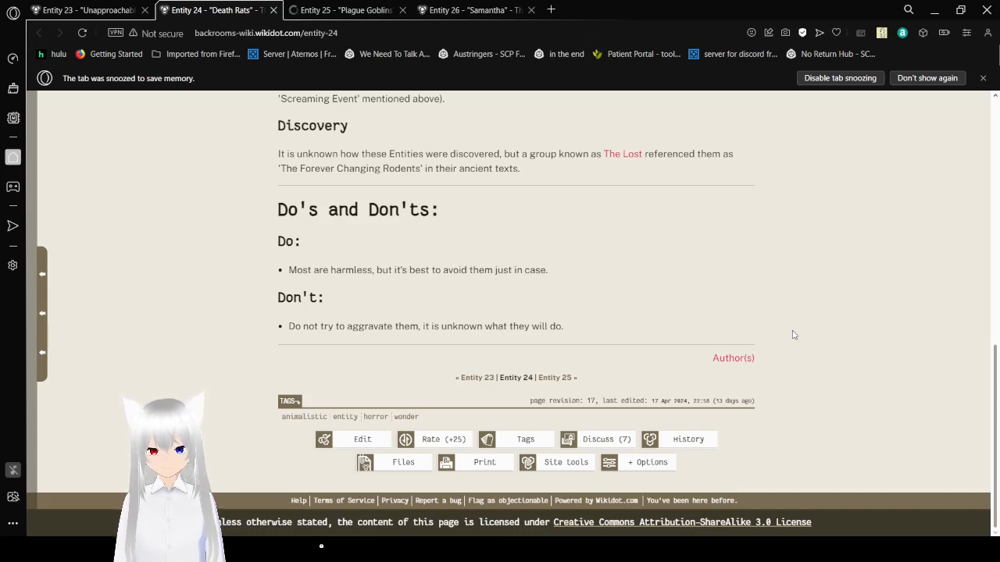
# Switch to the Entity 25 "Plague Goblins" page and read into Behaviors beside the field sketch
pyautogui.click(348, 10)
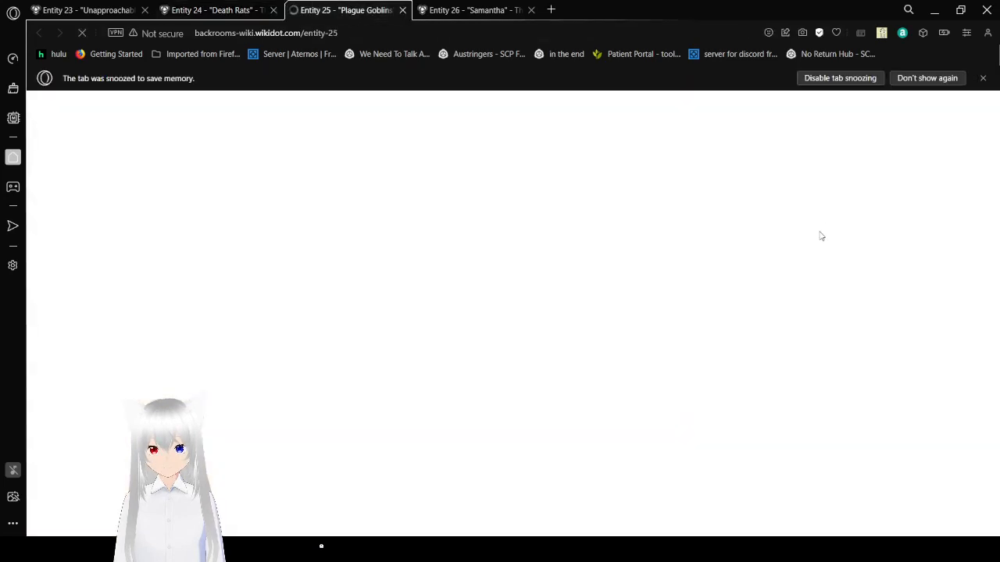
pyautogui.moveTo(729, 506)
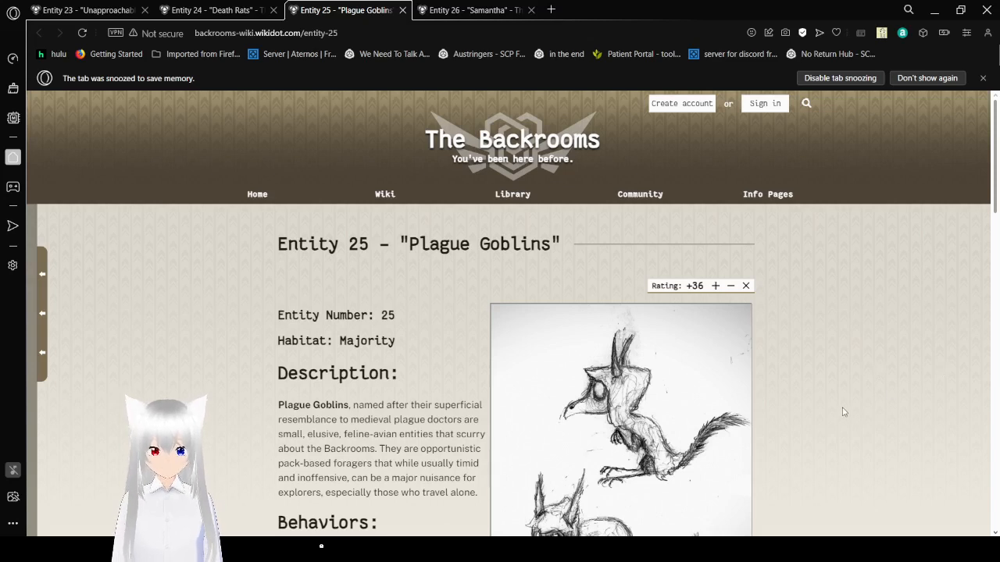
pyautogui.scroll(-3)
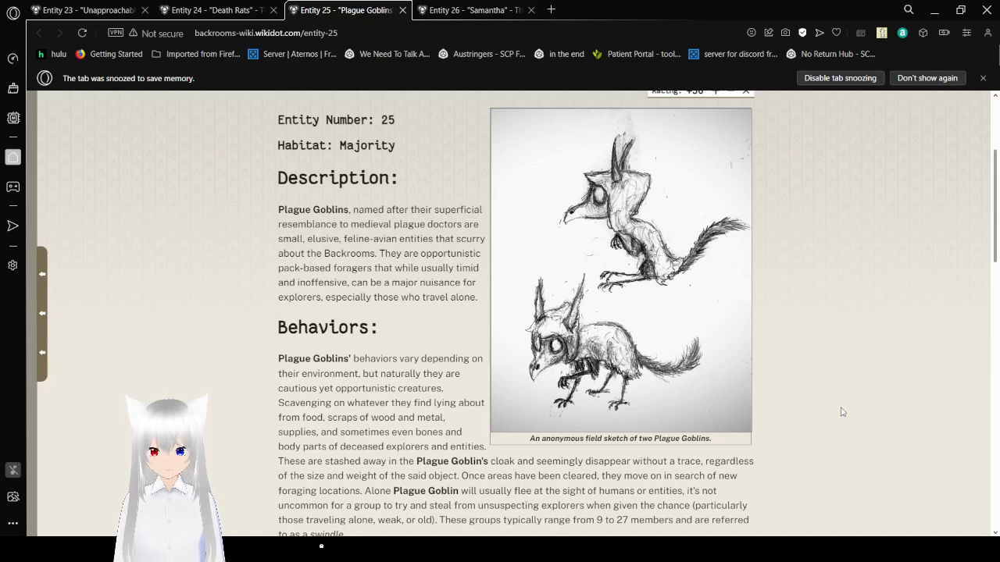
pyautogui.scroll(-3)
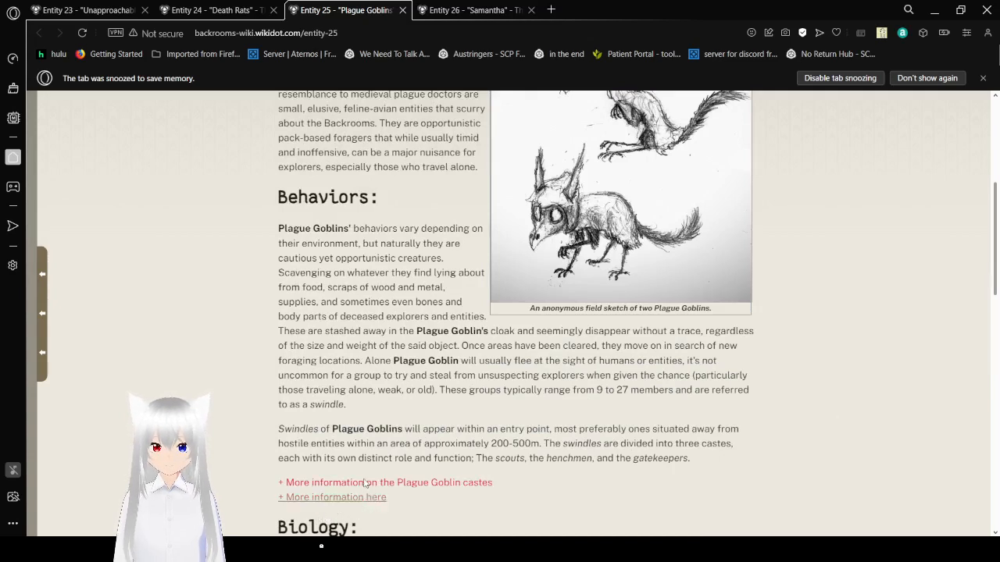
pyautogui.click(385, 482)
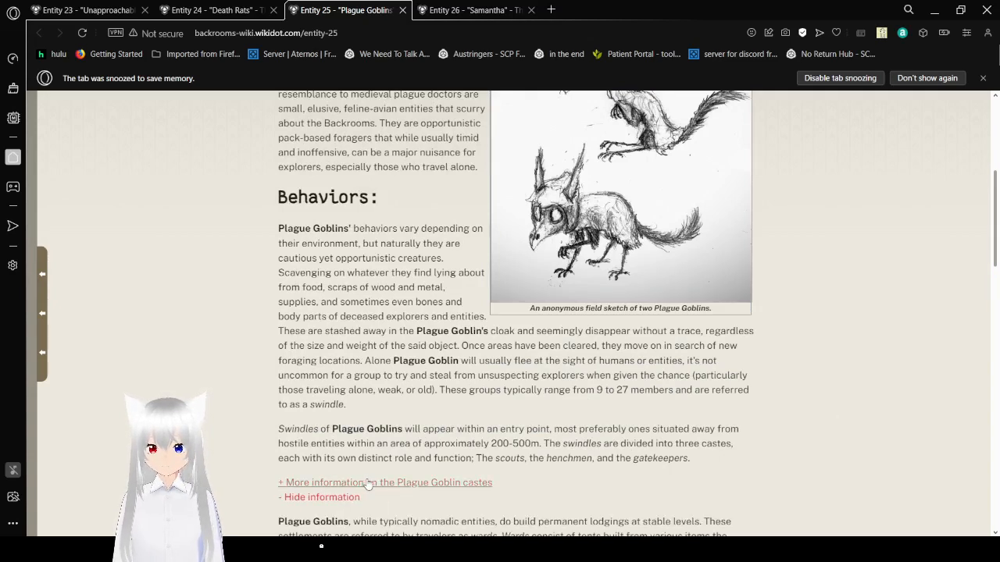
# Expand the Plague Goblin castes section and scroll to the Scouts entry with Henchmen below
pyautogui.click(384, 482)
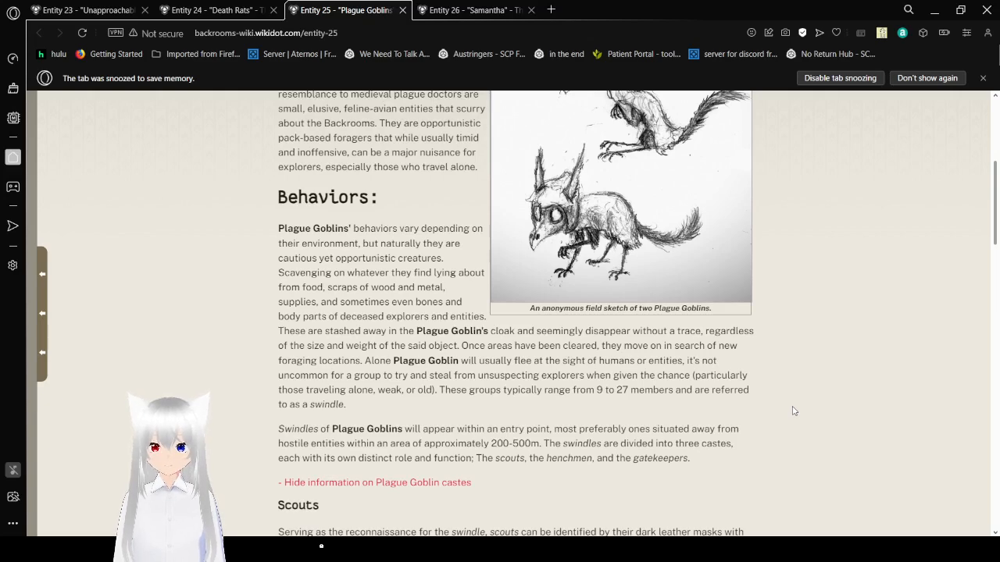
pyautogui.scroll(-3)
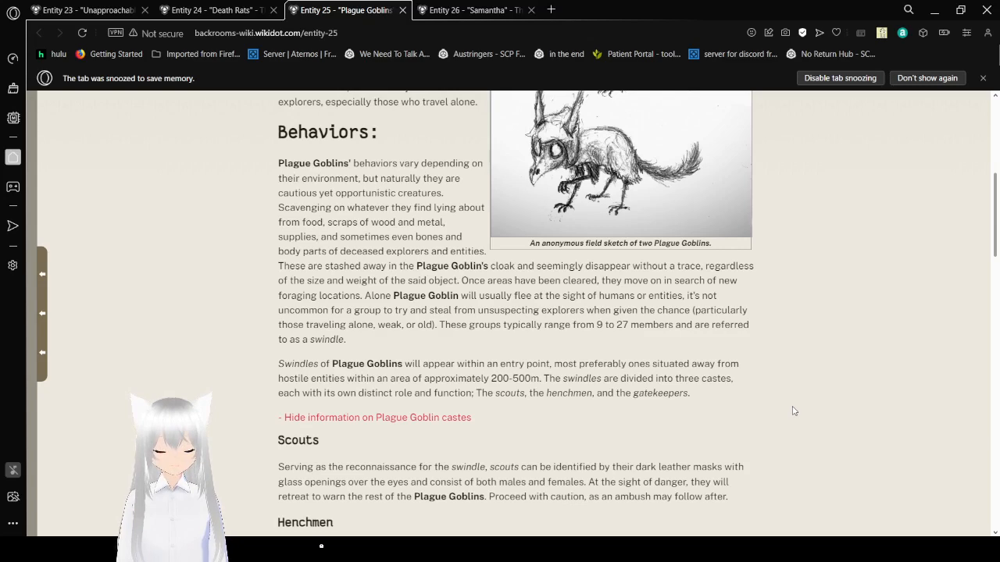
# Scroll through the Scouts, Henchmen and Gatekeepers caste entries and the wards paragraph
pyautogui.scroll(-3)
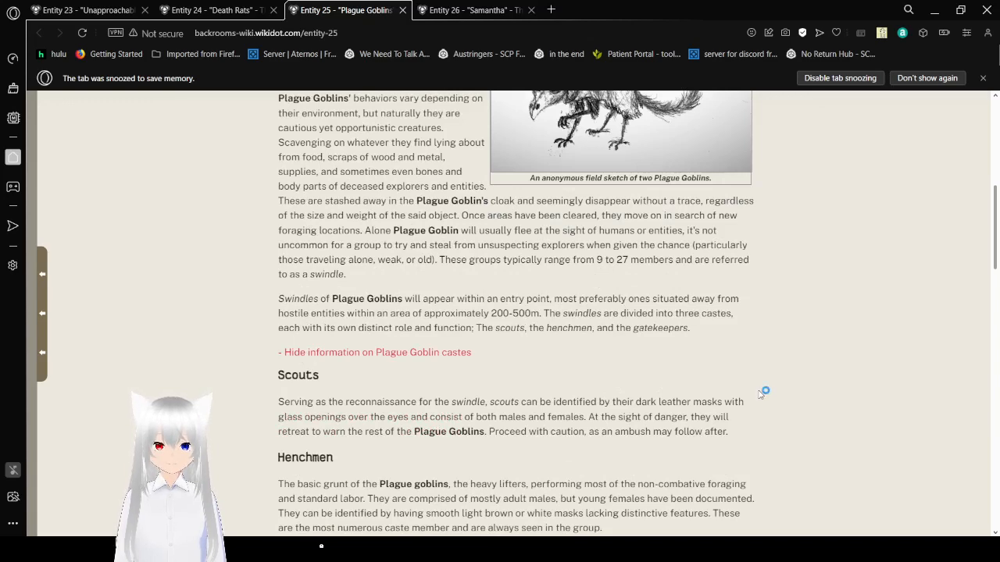
pyautogui.scroll(-3)
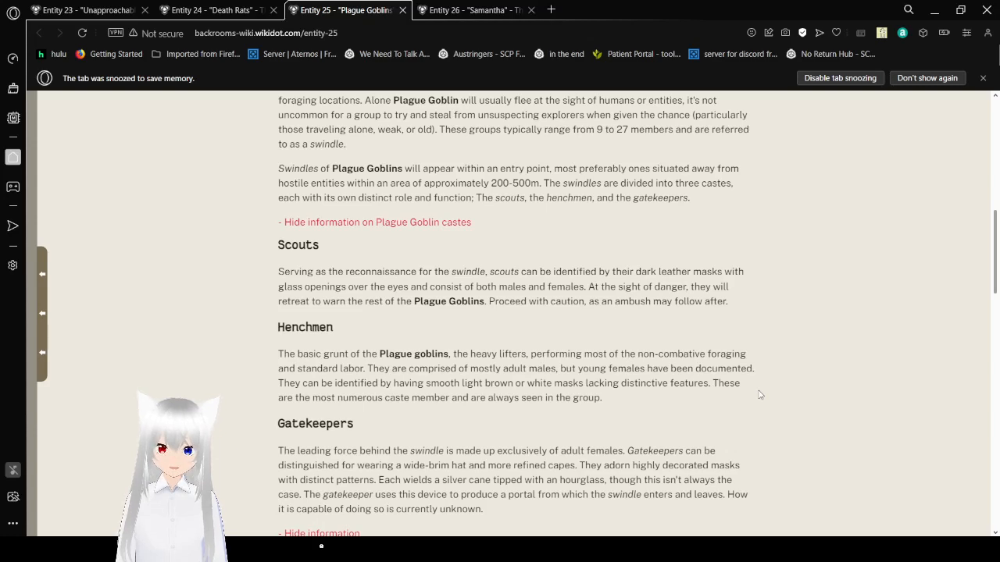
pyautogui.scroll(-3)
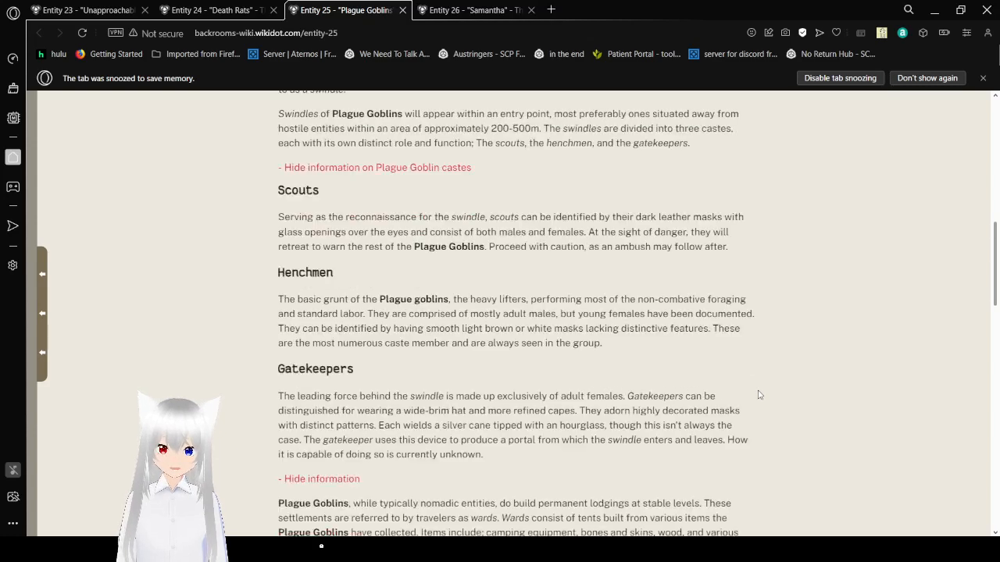
pyautogui.scroll(-3)
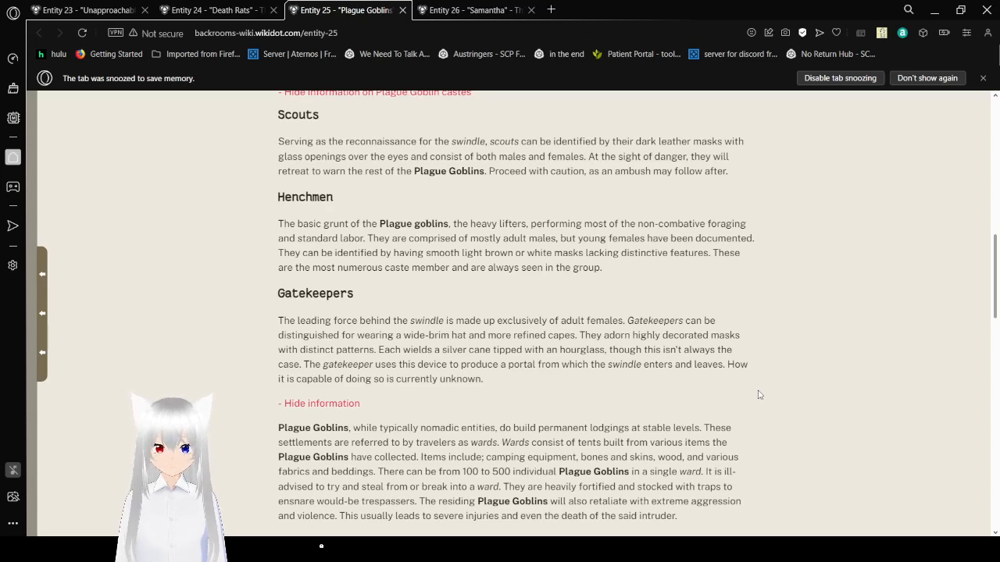
pyautogui.moveTo(759, 394)
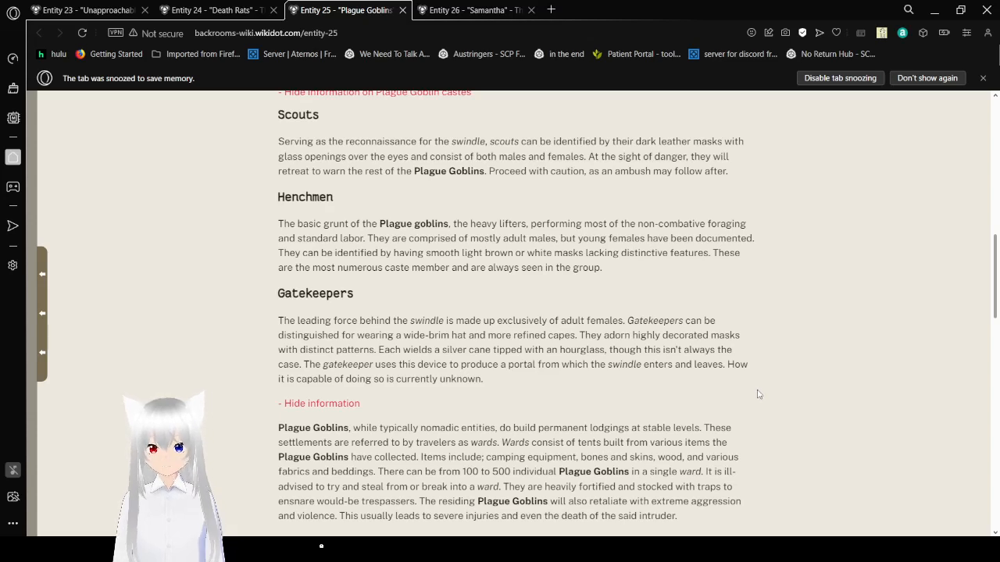
# Scroll past the communication and Hounds paragraphs into Biology's speed and diet details
pyautogui.scroll(-3)
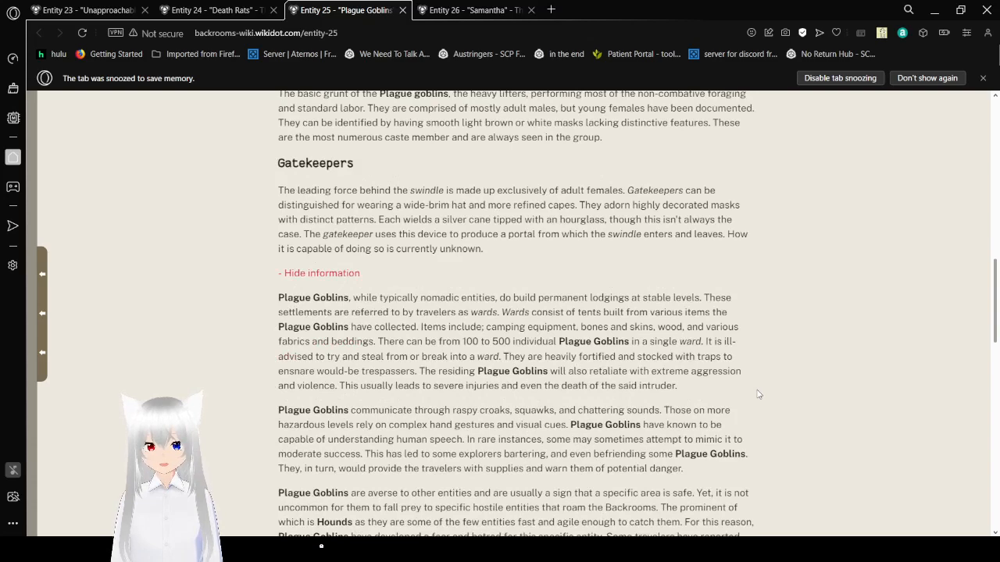
pyautogui.scroll(-3)
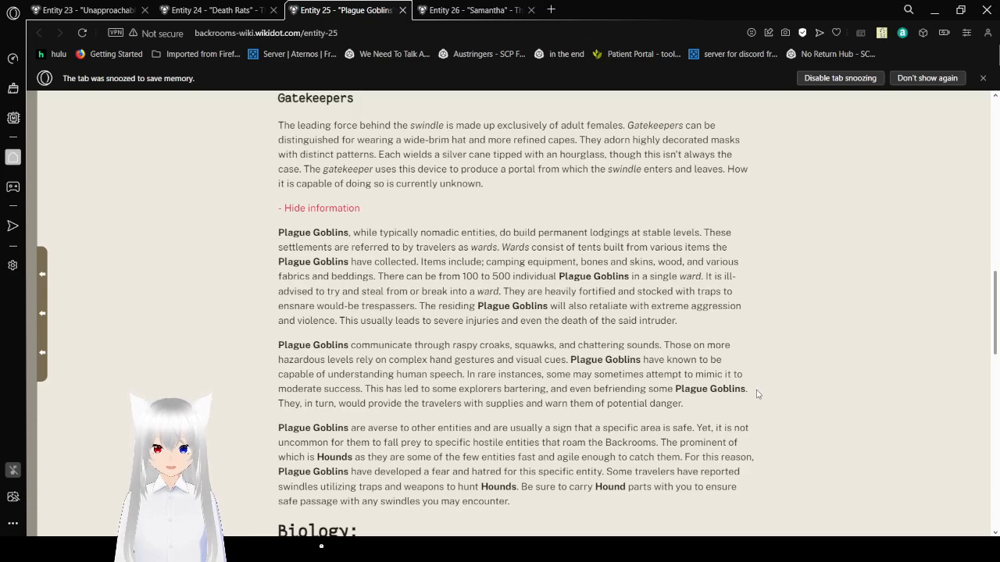
pyautogui.scroll(-3)
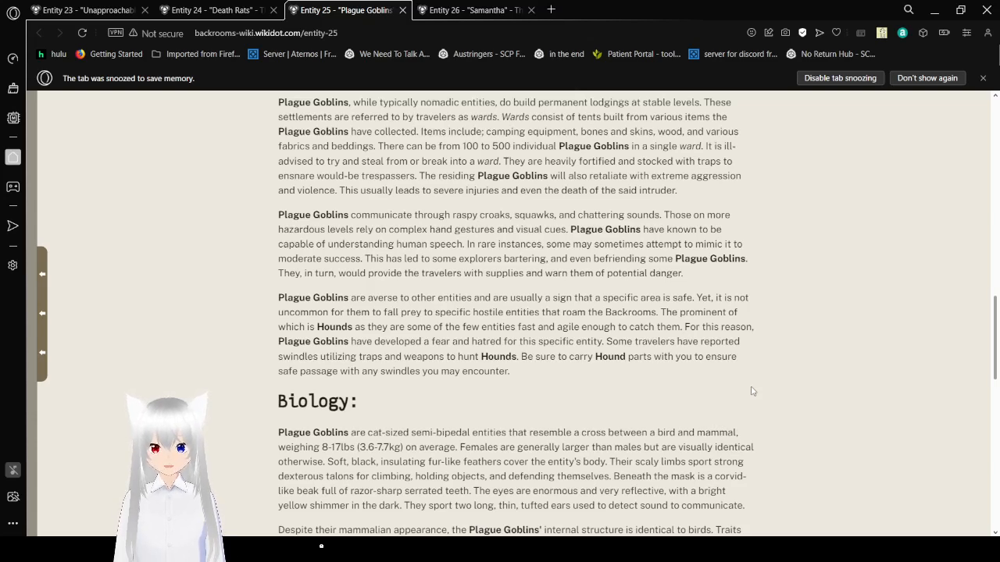
pyautogui.scroll(-3)
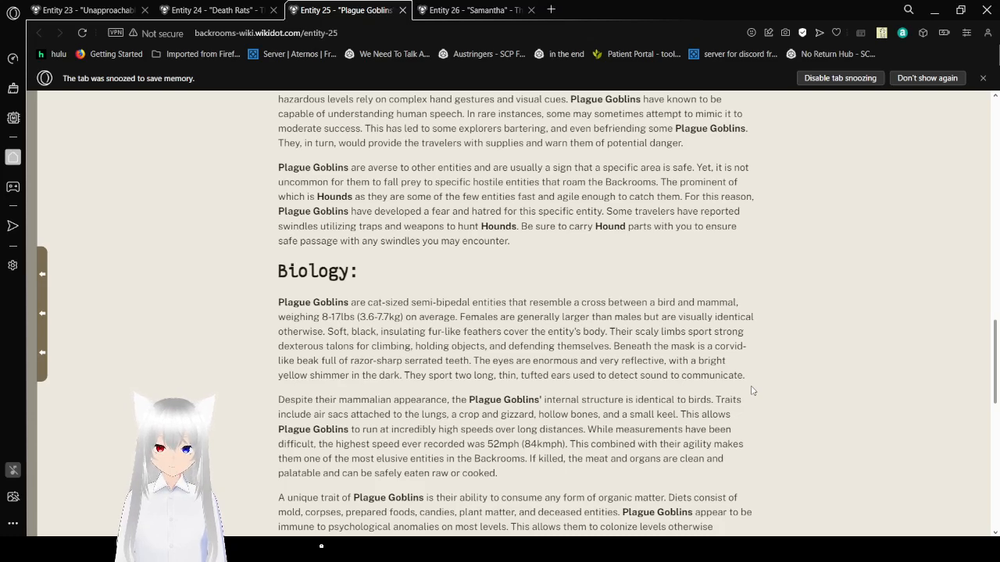
# Scroll past Biology to the Discovery section on the 2005 explorer's journal and the Do's and Don'ts heading
pyautogui.scroll(-3)
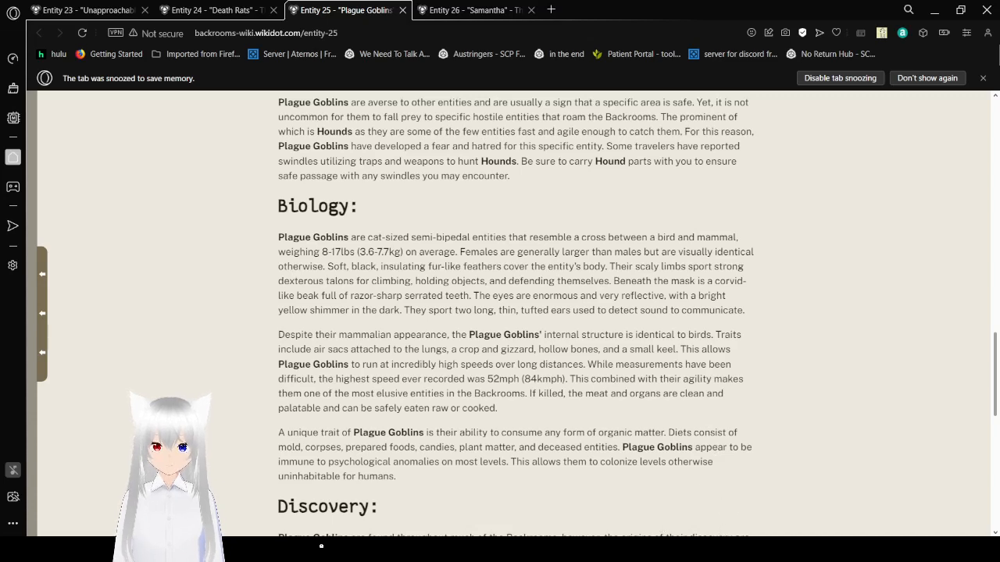
pyautogui.moveTo(720, 511)
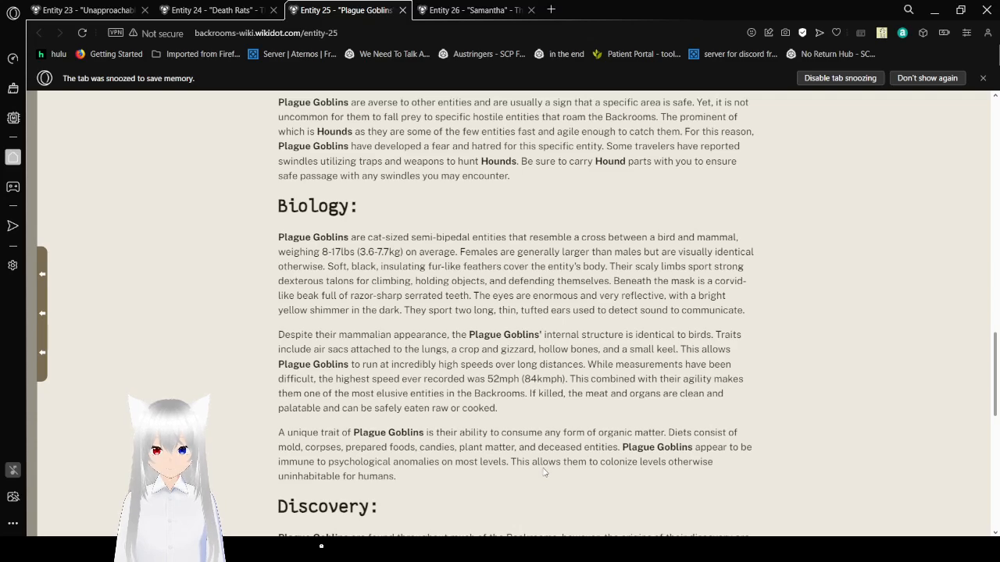
pyautogui.scroll(-3)
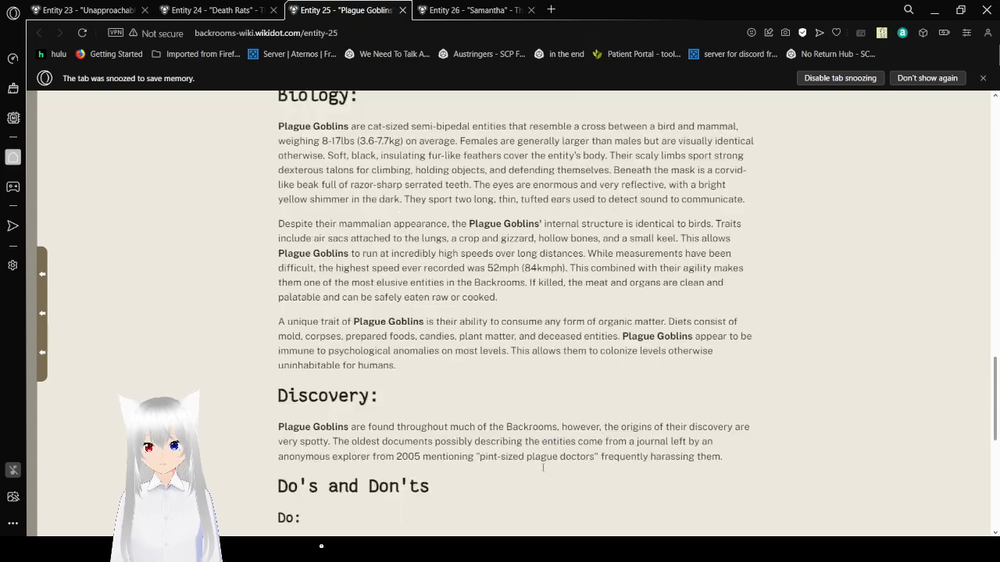
pyautogui.scroll(-3)
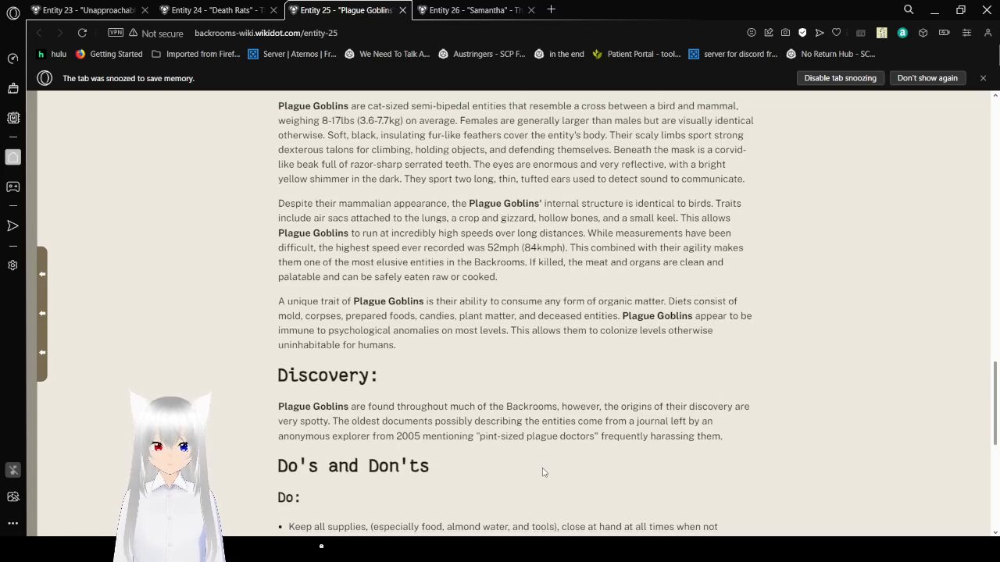
pyautogui.scroll(-3)
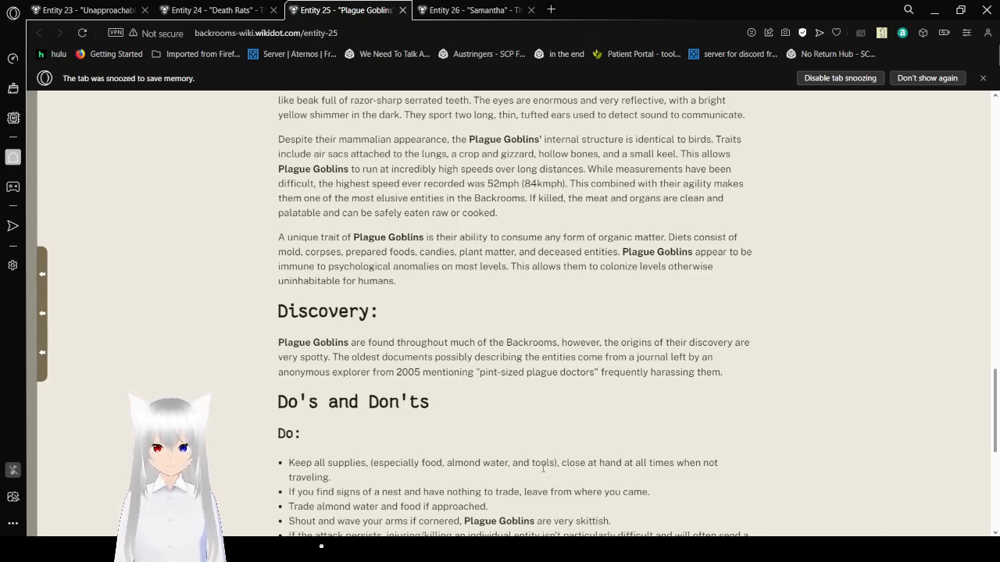
pyautogui.scroll(-3)
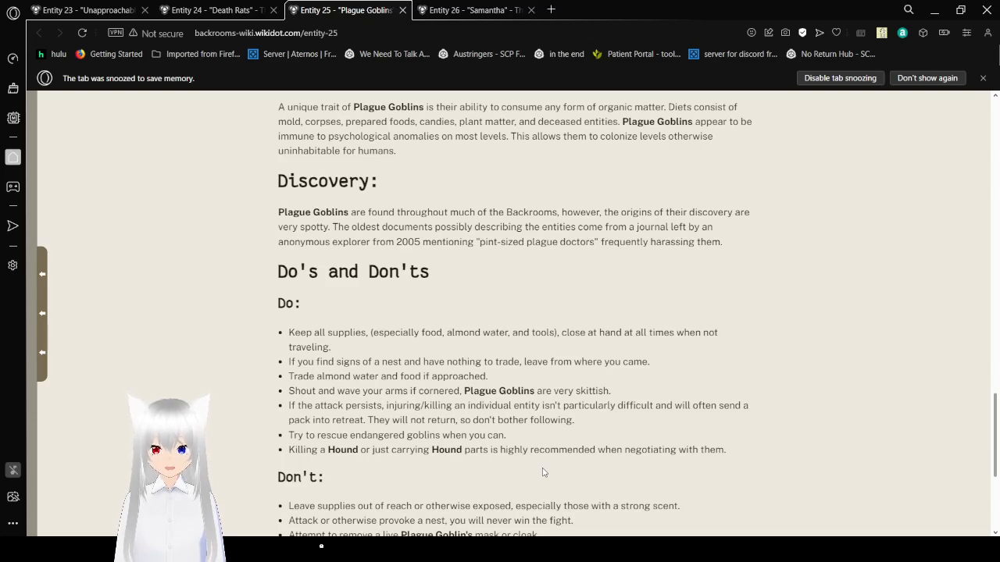
pyautogui.scroll(-3)
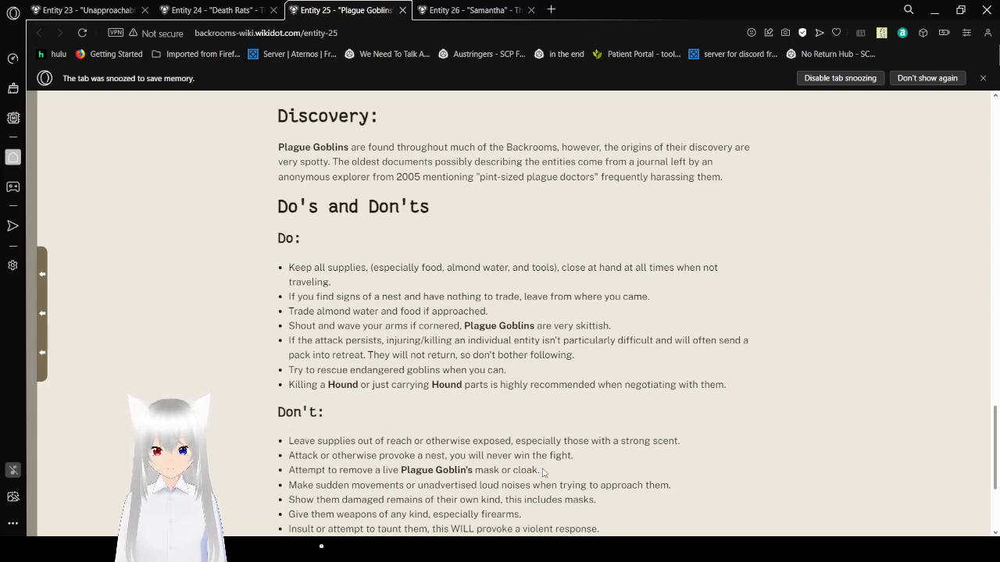
# Scroll through the Do's and Don'ts to the Plague Goblins footer, then switch to the Entity 26 Samantha page
pyautogui.scroll(-3)
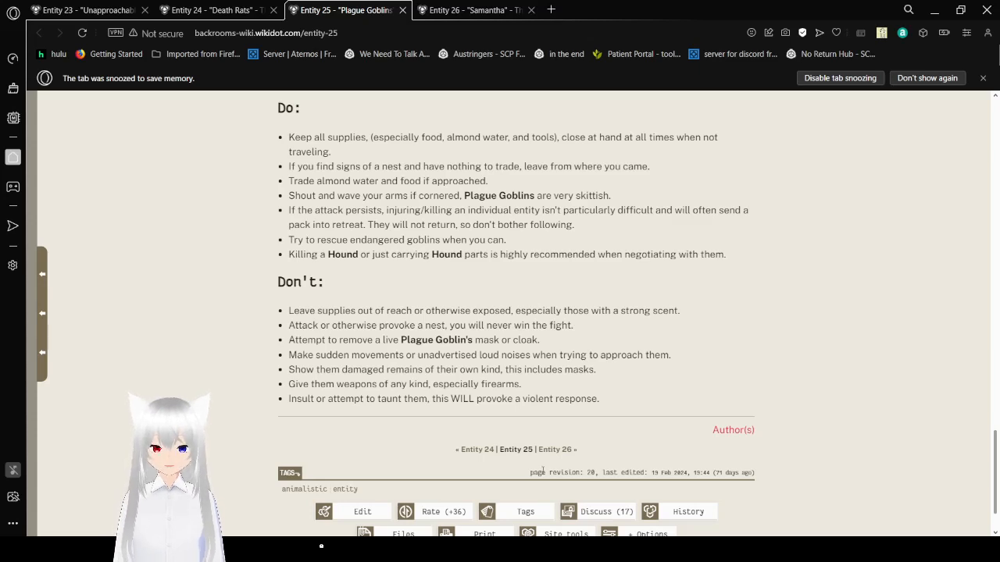
pyautogui.scroll(-3)
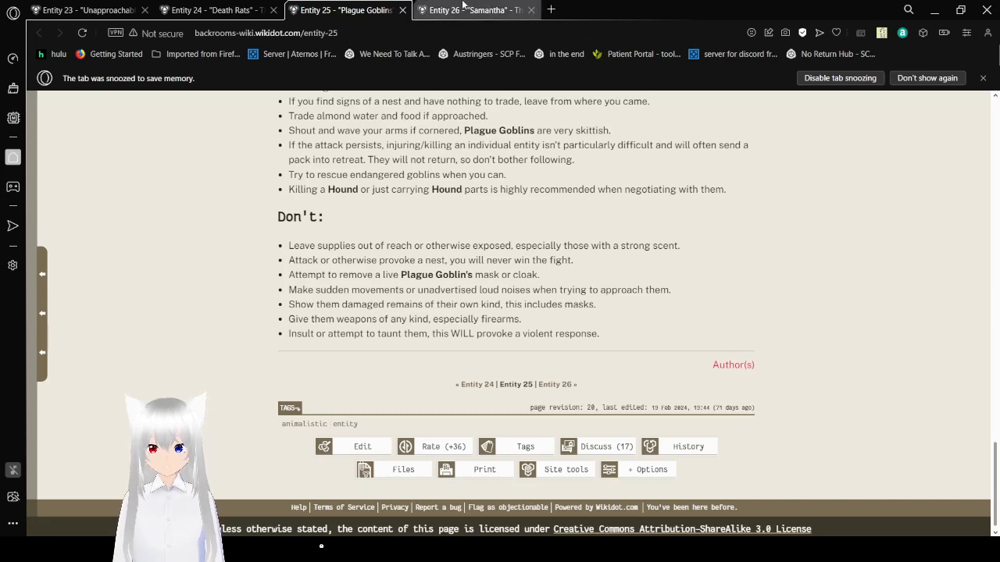
pyautogui.click(469, 9)
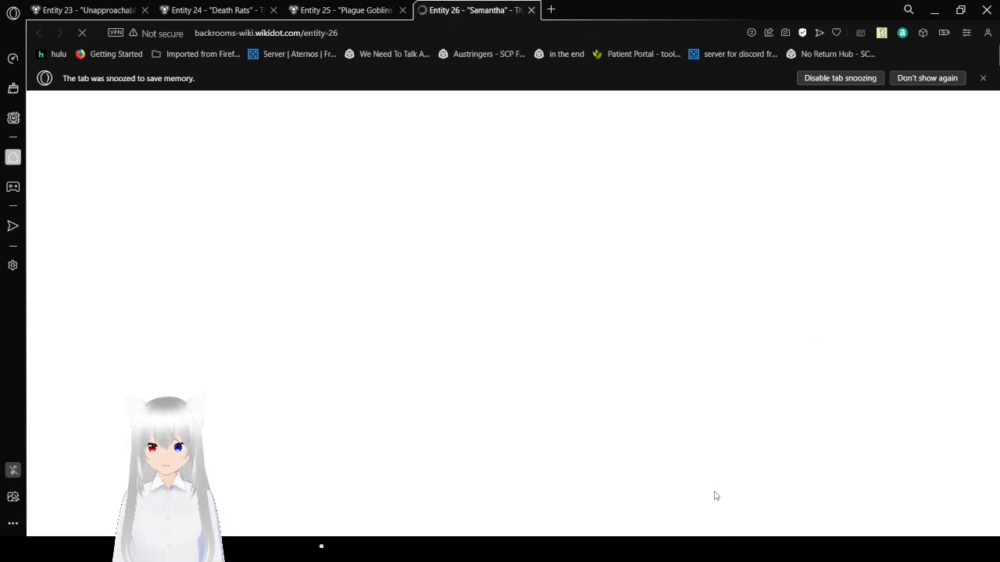
pyautogui.moveTo(580, 465)
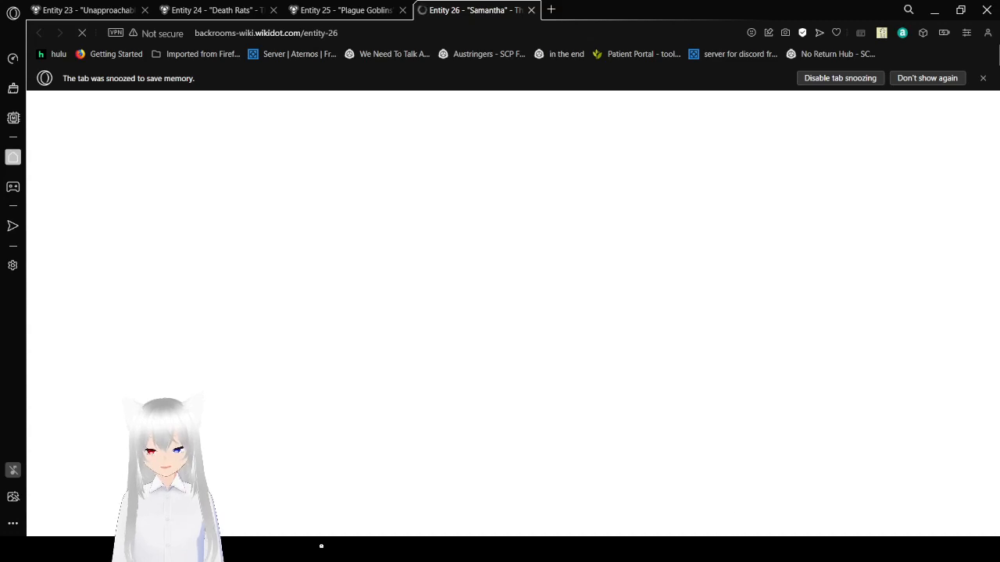
pyautogui.moveTo(726, 519)
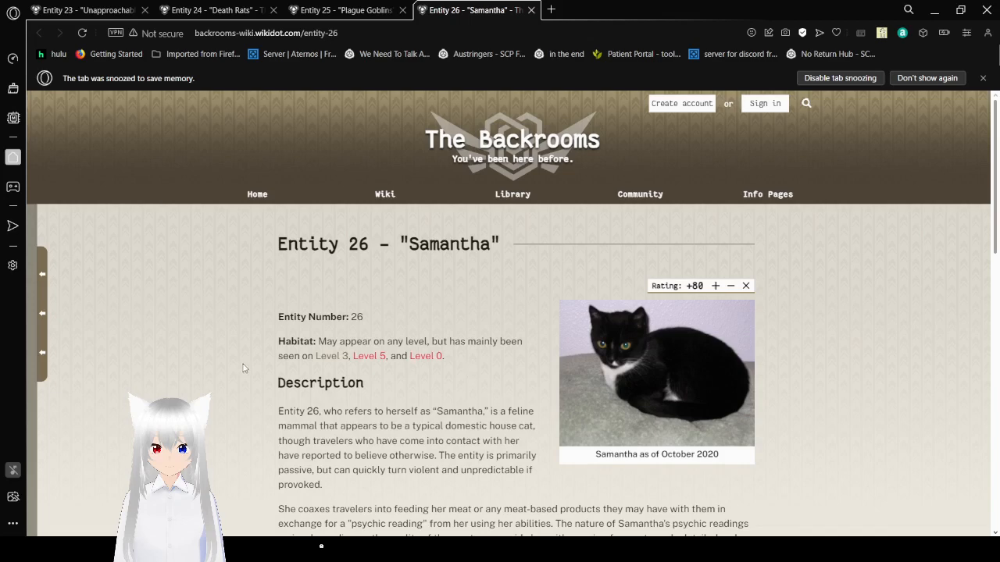
# Scroll through Samantha's Description and Behaviors into Biology and the July 2020 Discovery encounter
pyautogui.scroll(-3)
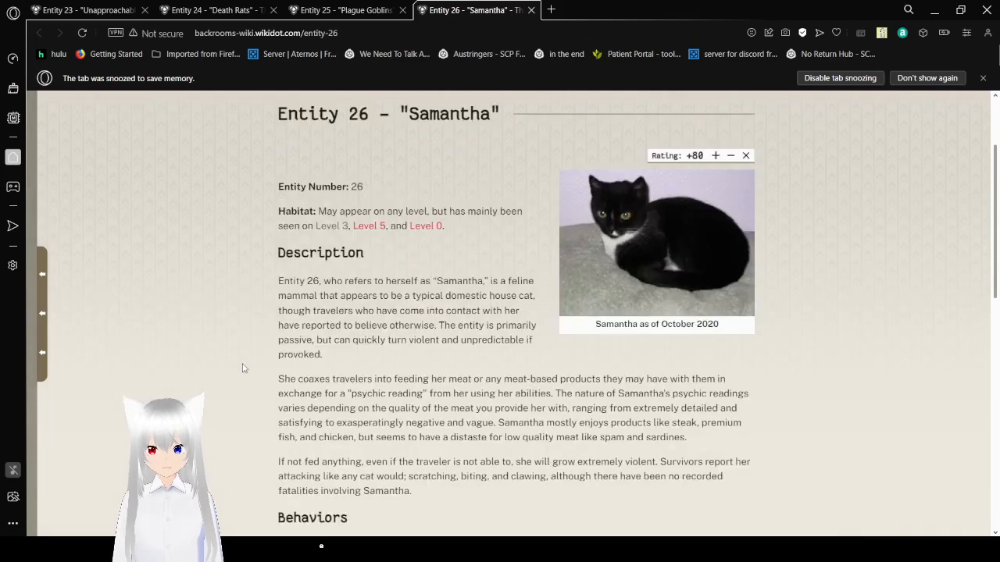
pyautogui.scroll(-3)
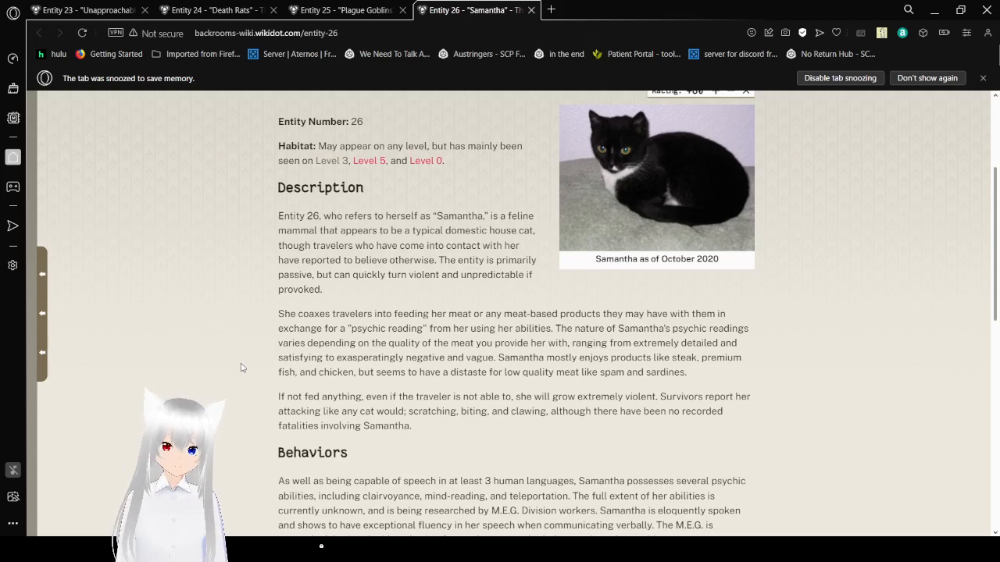
pyautogui.scroll(-3)
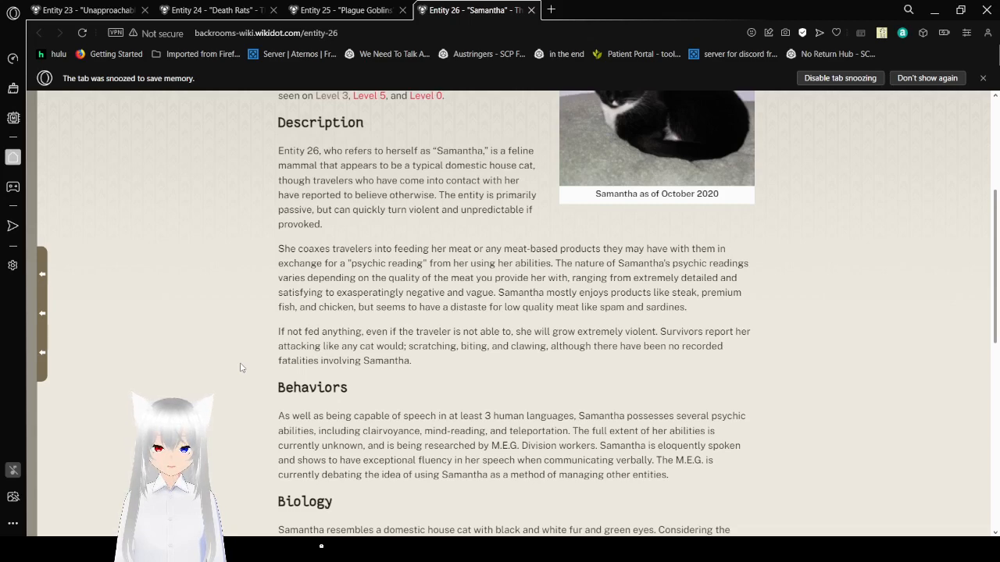
pyautogui.scroll(-3)
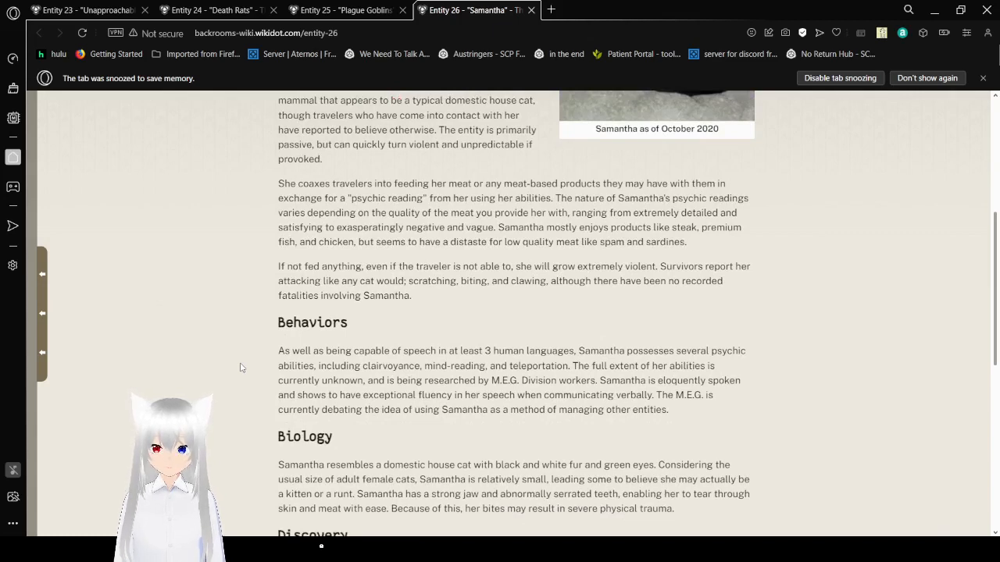
pyautogui.scroll(-3)
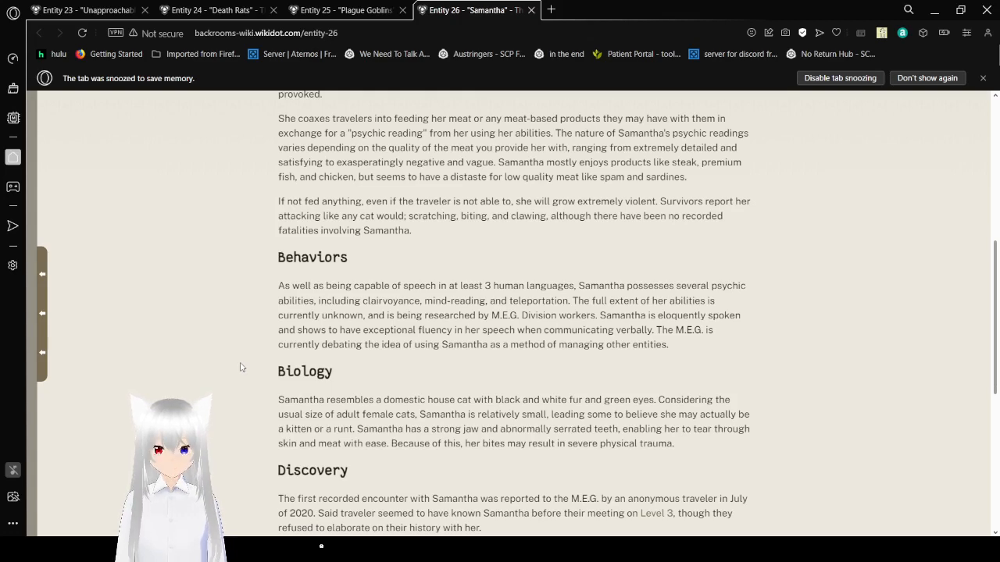
# Scroll through Biology and Discovery to the Do list and the start of the Don't list
pyautogui.scroll(-3)
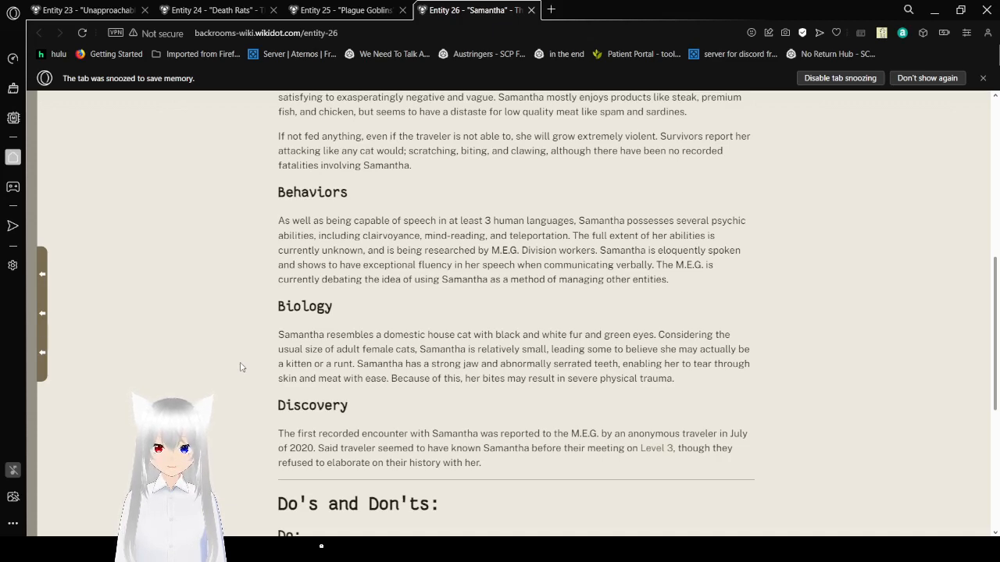
pyautogui.scroll(-3)
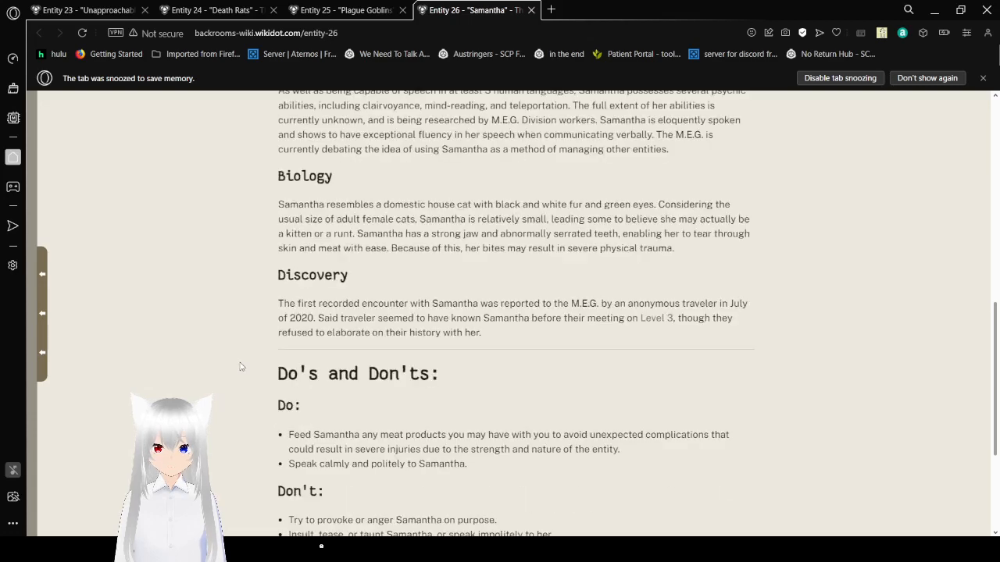
# Scroll to show Samantha's full Don't list down to the authors link and Entity 25/27 navigation
pyautogui.scroll(3)
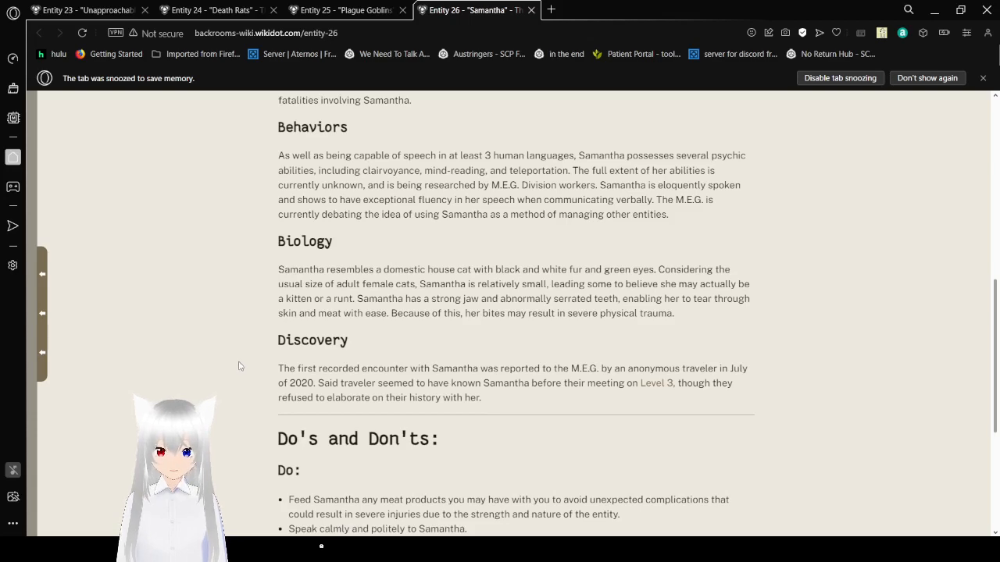
pyautogui.scroll(-3)
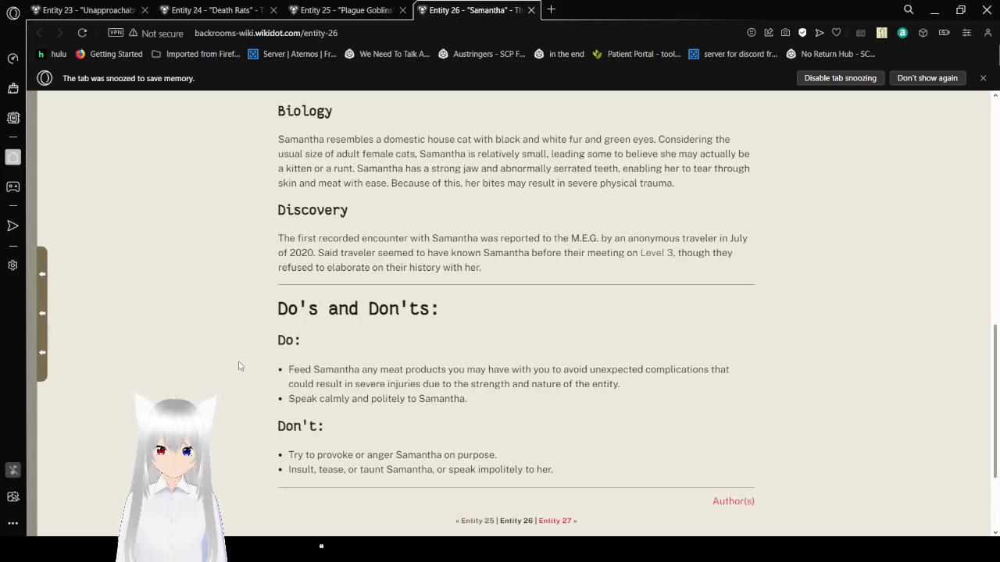
# Scroll to the Samantha page footer with tags, revision info, page tools and license line
pyautogui.scroll(-3)
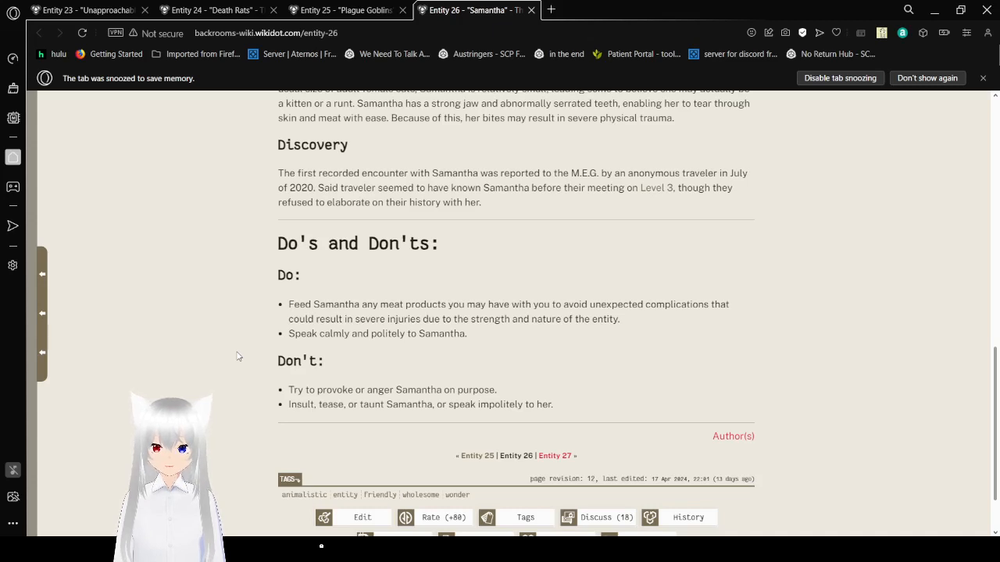
pyautogui.scroll(-3)
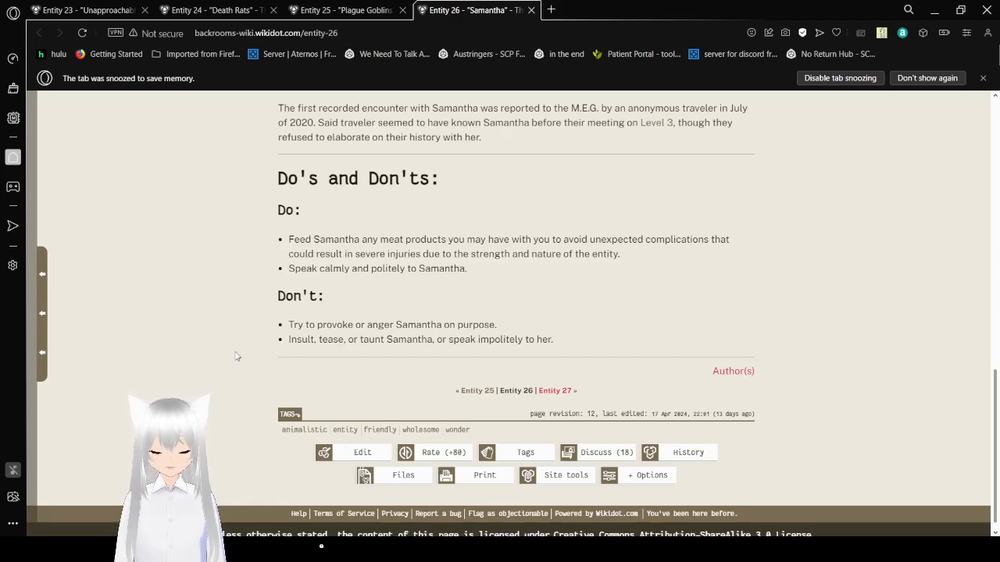
pyautogui.moveTo(901, 447)
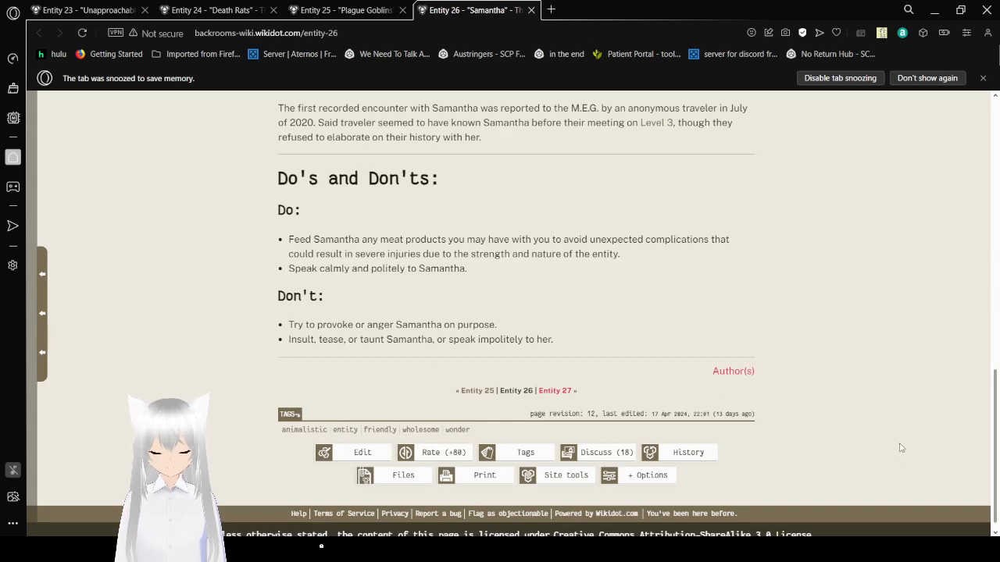